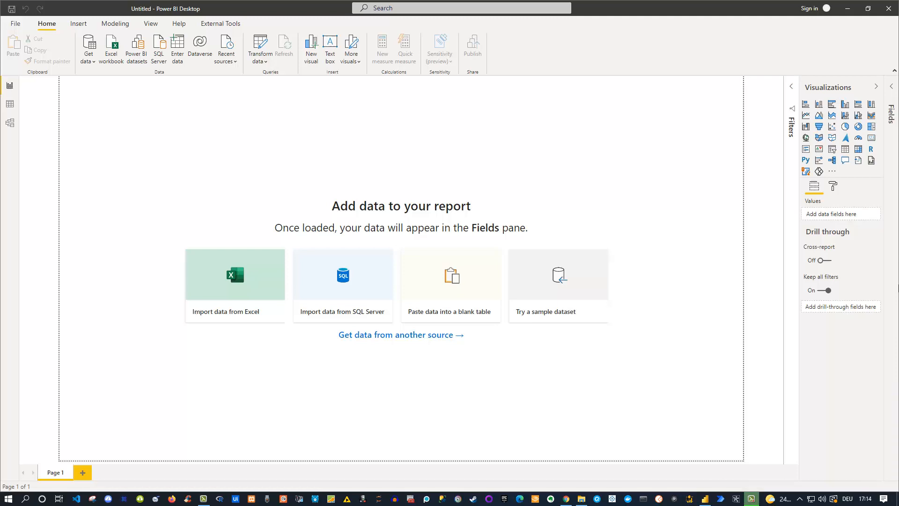
pyautogui.moveTo(589, 440)
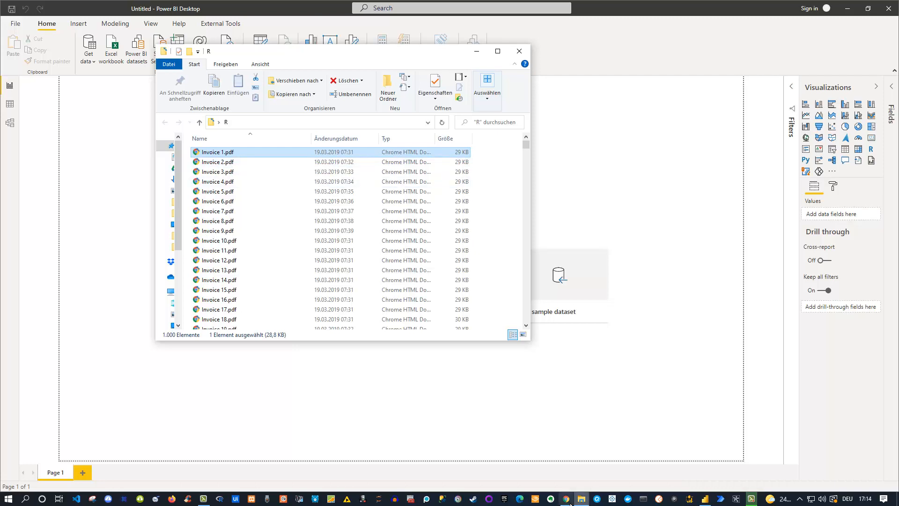
# Step: Open Invoice 1.pdf in Chrome to inspect its layout and the 1 725,00 TOTAL
pyautogui.doubleClick(217, 151)
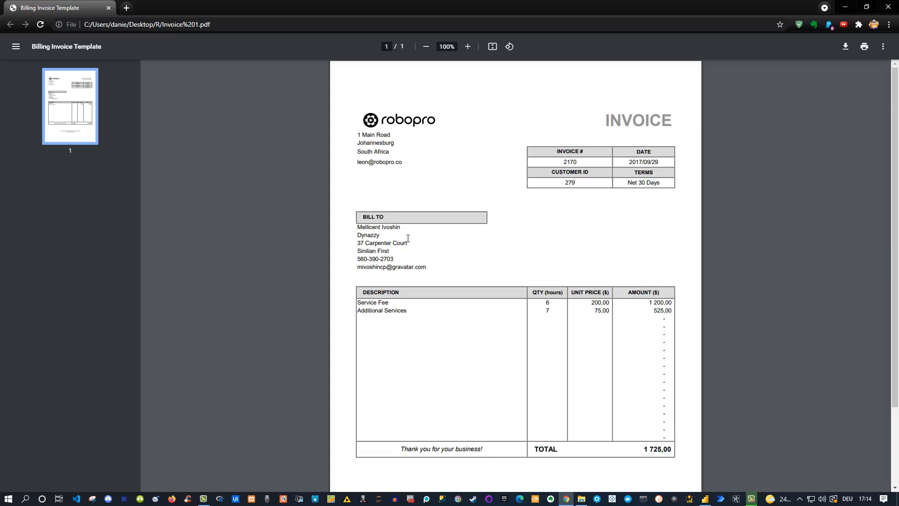
pyautogui.moveTo(449, 250)
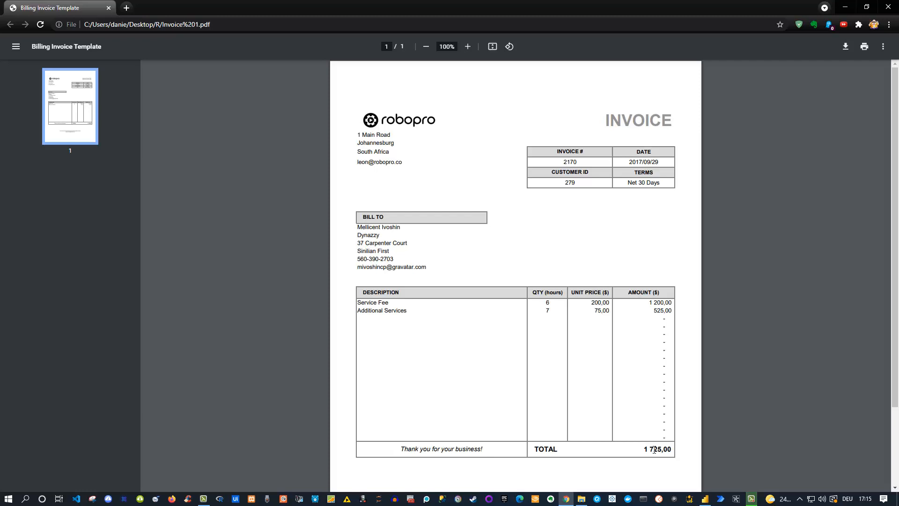
pyautogui.moveTo(804, 245)
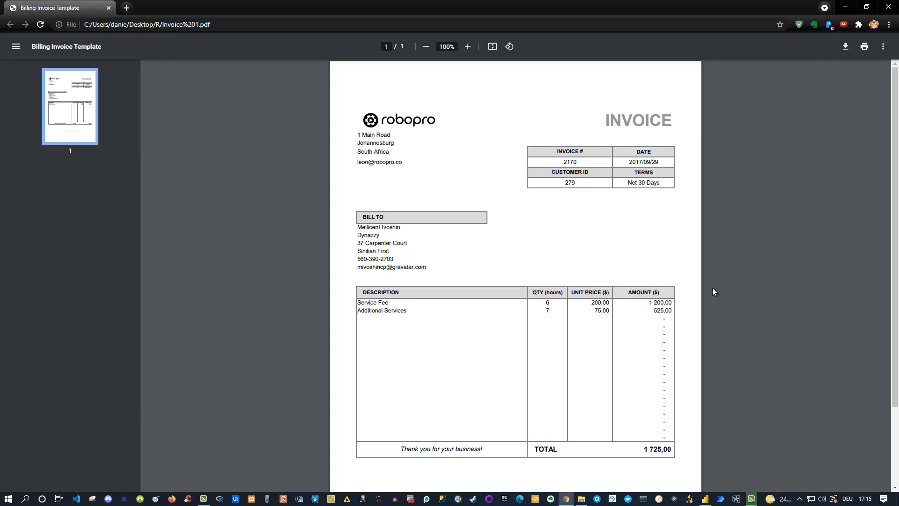
pyautogui.moveTo(708, 296)
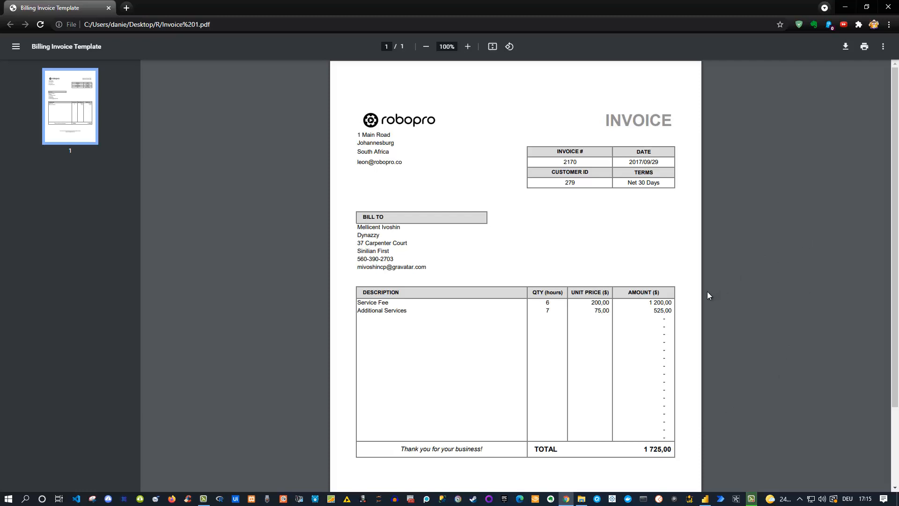
pyautogui.moveTo(700, 491)
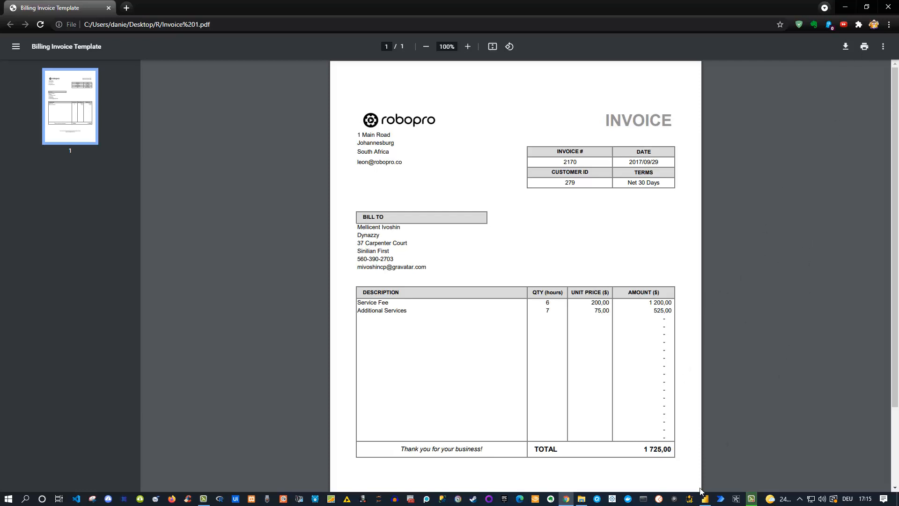
# Step: Return to Power BI Desktop and open the full Get Data connector dialog via Get data > More
pyautogui.click(565, 498)
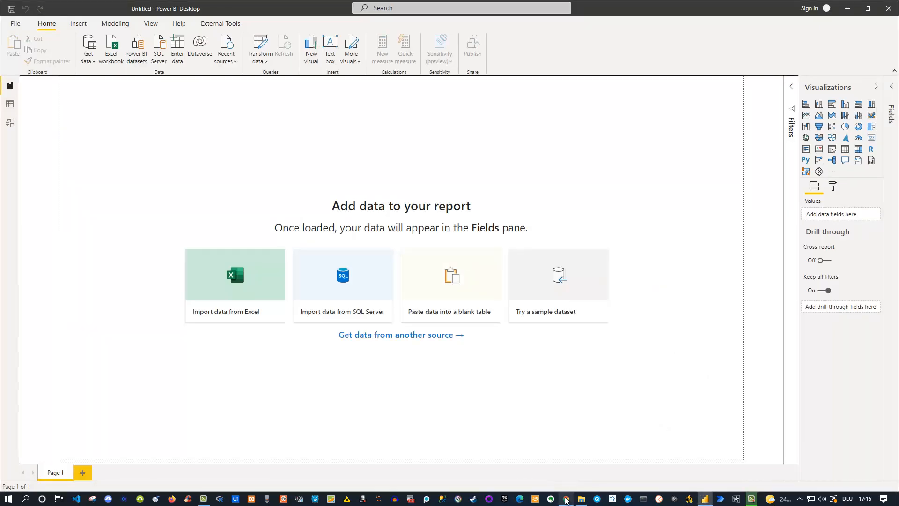
pyautogui.moveTo(565, 498)
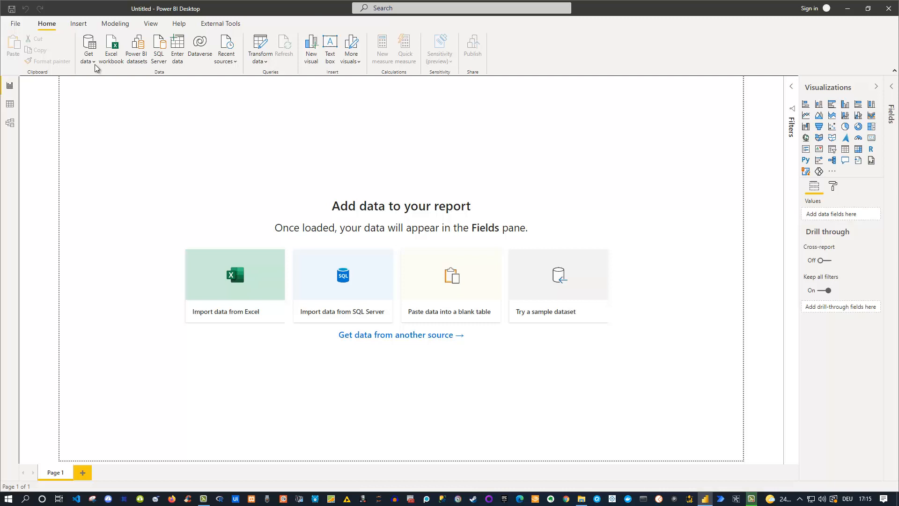
pyautogui.click(89, 48)
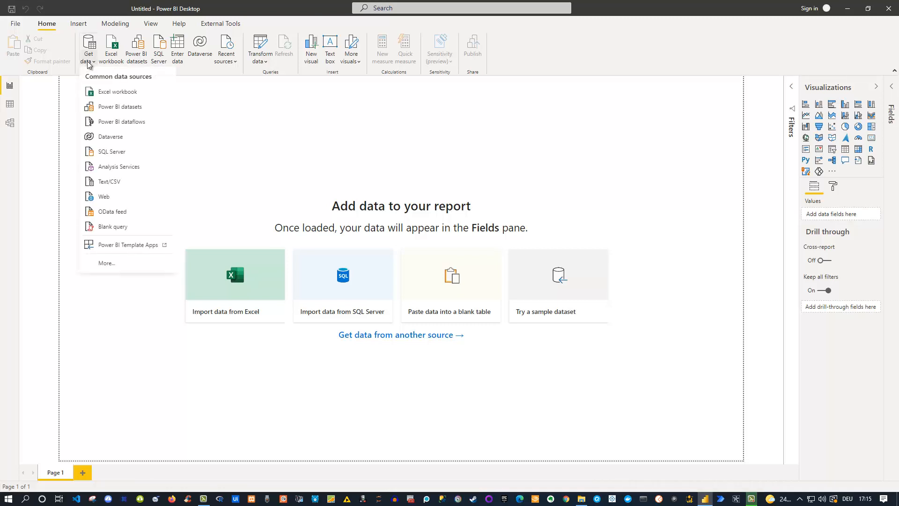
pyautogui.moveTo(106, 265)
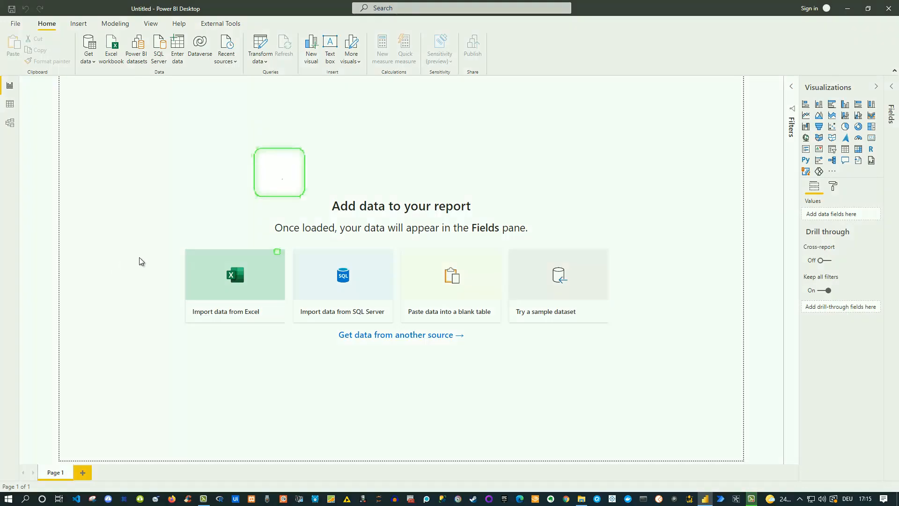
pyautogui.click(400, 334)
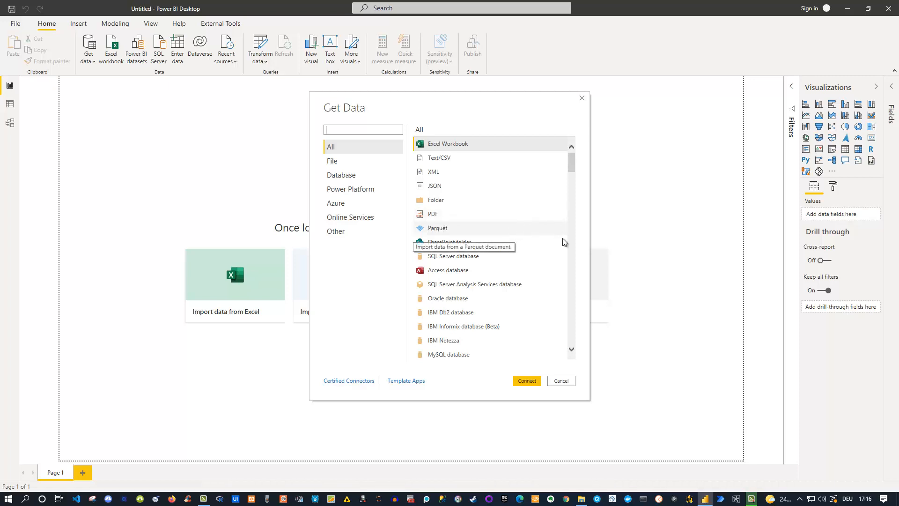
pyautogui.moveTo(570, 256)
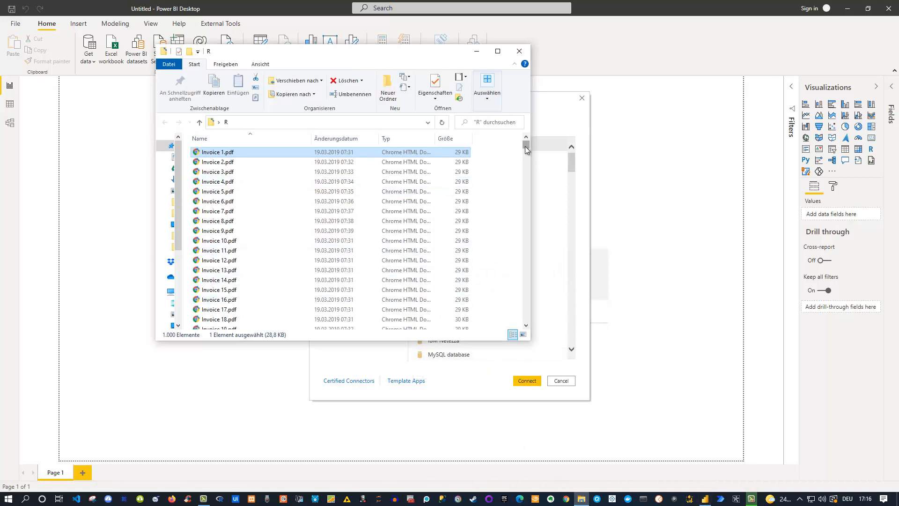
# Step: Scroll the R folder in Explorer to confirm it holds 1,000 invoice files
pyautogui.scroll(-3)
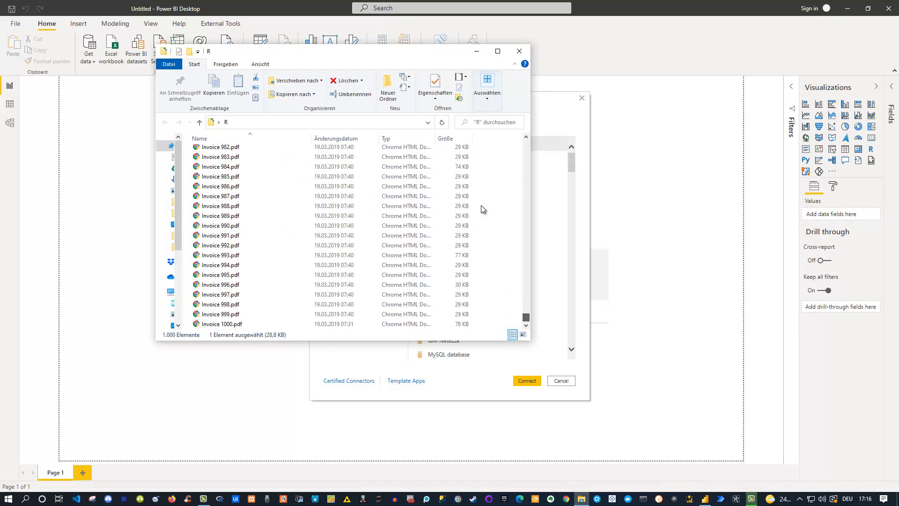
pyautogui.moveTo(483, 133)
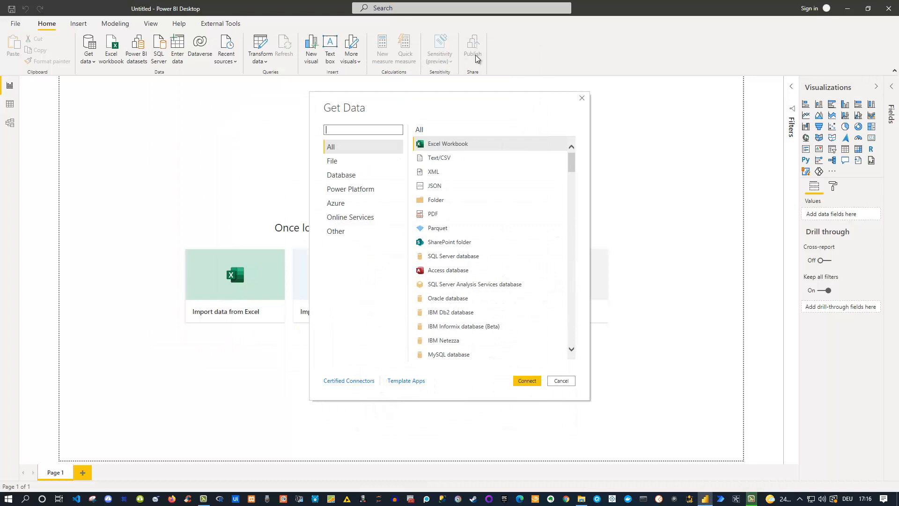
pyautogui.moveTo(461, 104)
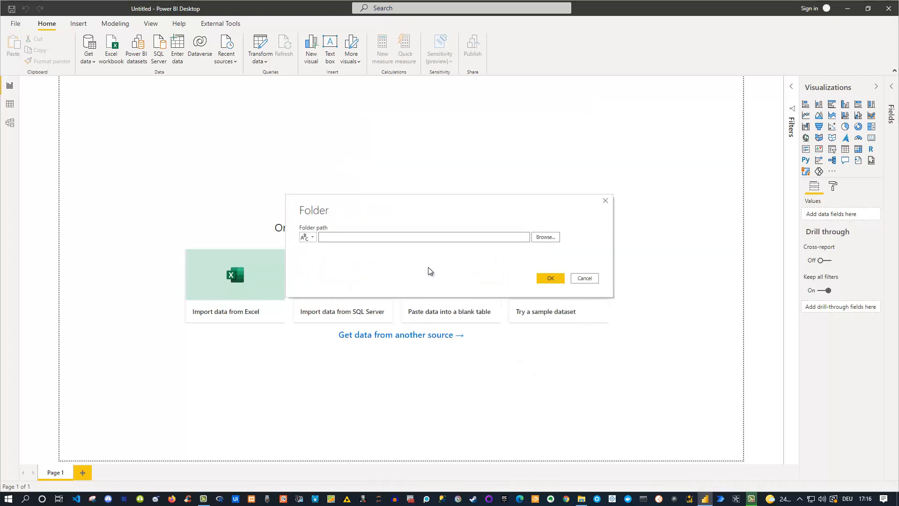
# Step: Enter C:\Users\danie\Desktop\R as the folder path
pyautogui.write('C:\\Users\\danie\\Desktop\\R')
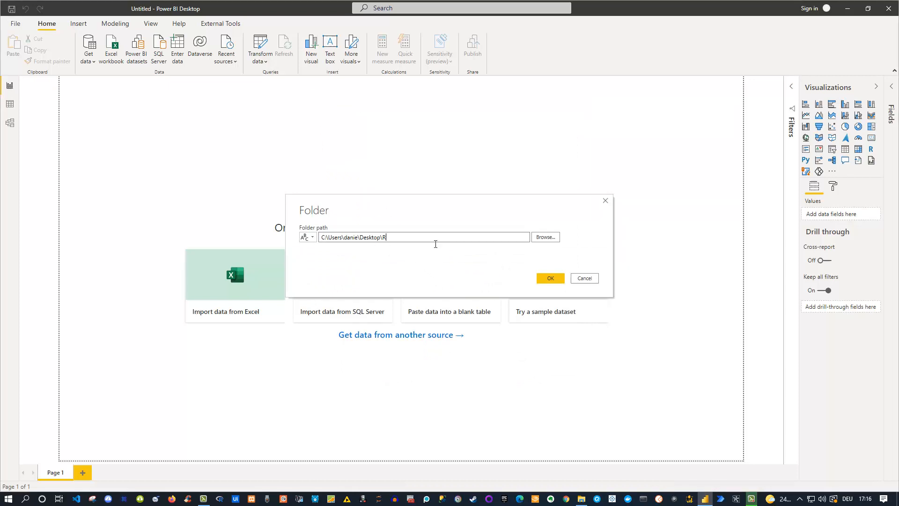
pyautogui.moveTo(549, 278)
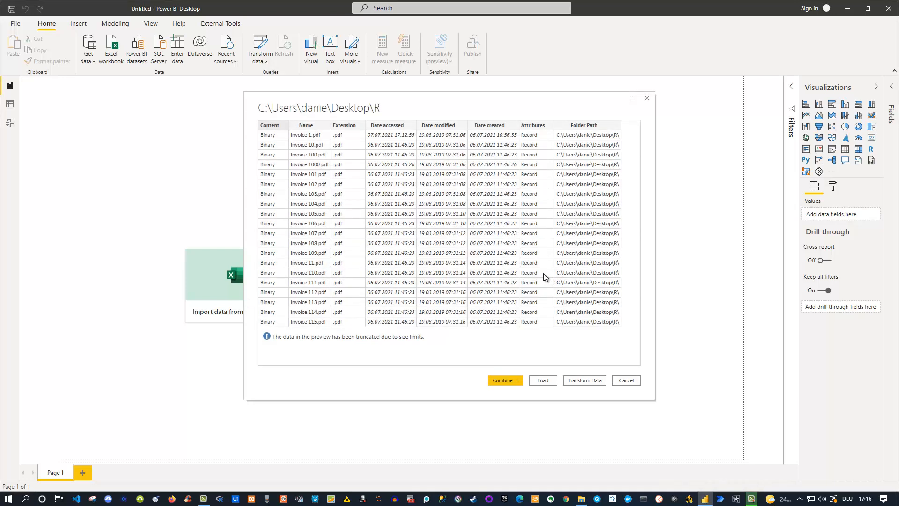
pyautogui.moveTo(338, 278)
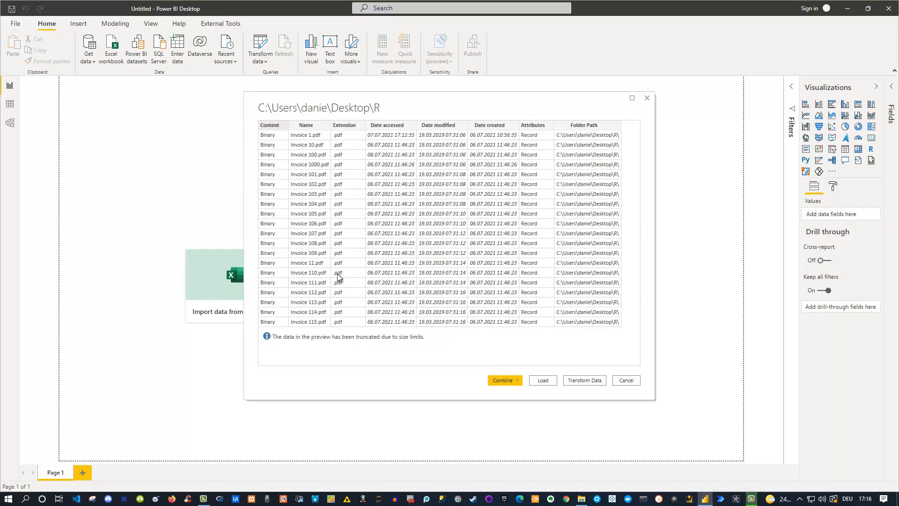
pyautogui.moveTo(384, 343)
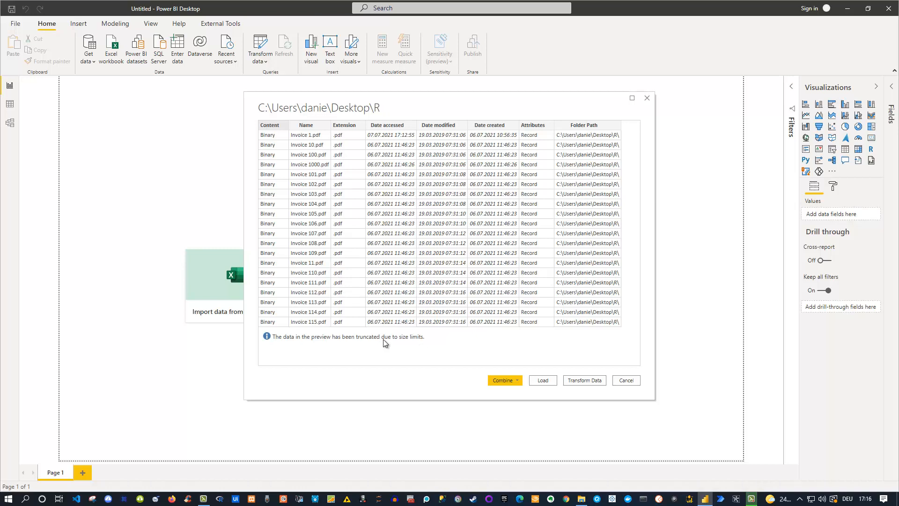
pyautogui.moveTo(370, 212)
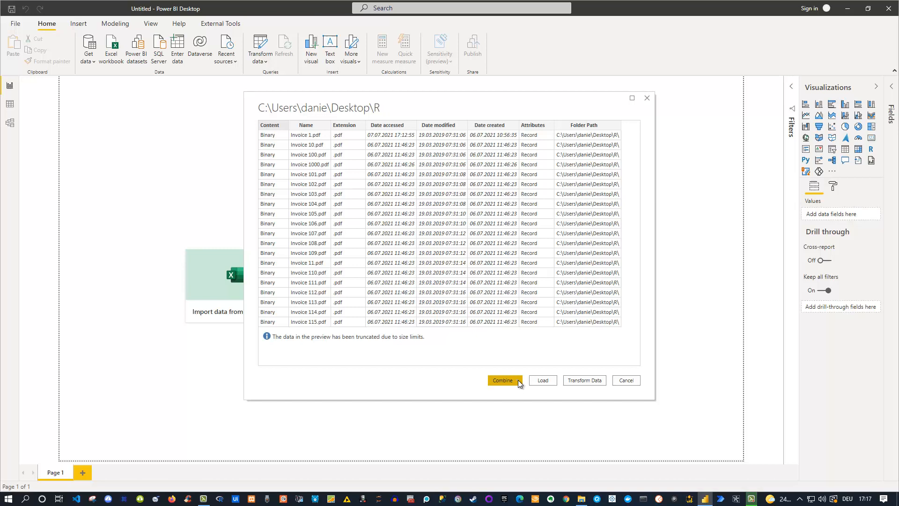
# Step: Open the Combine dropdown options on the R folder file preview
pyautogui.click(503, 380)
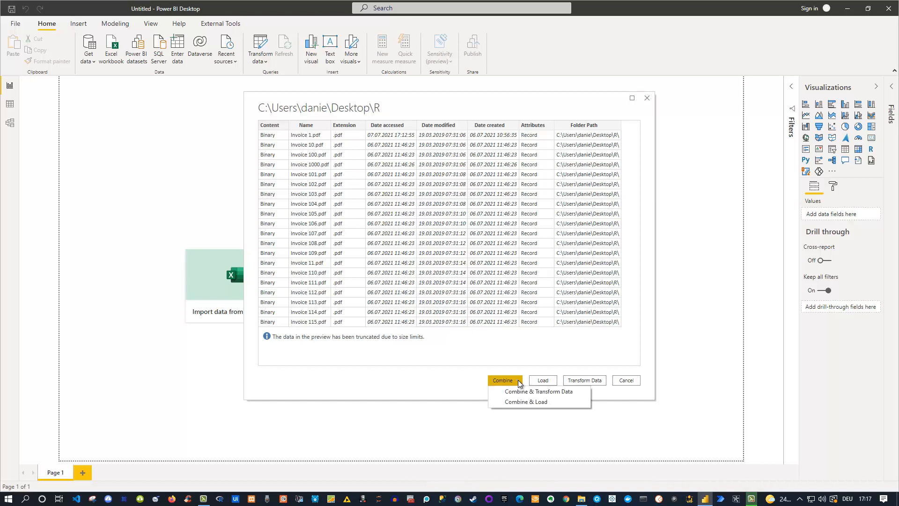
pyautogui.moveTo(523, 391)
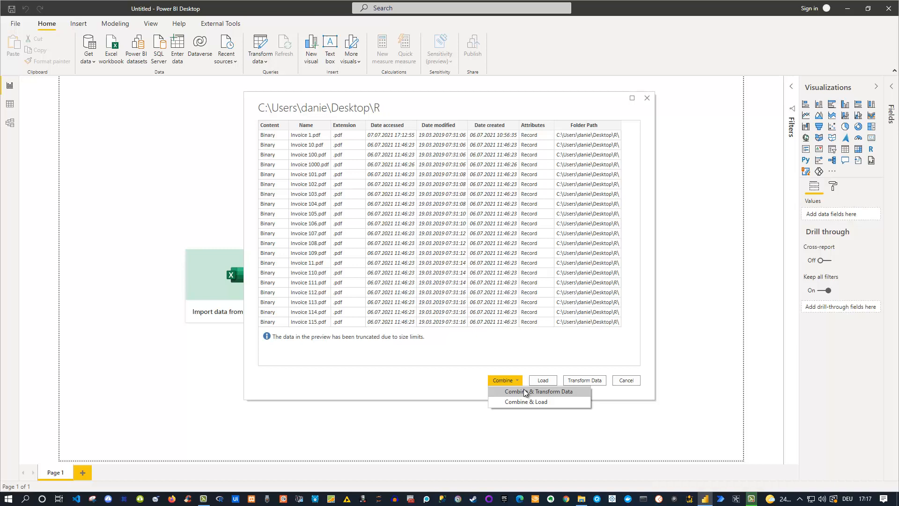
pyautogui.moveTo(542, 395)
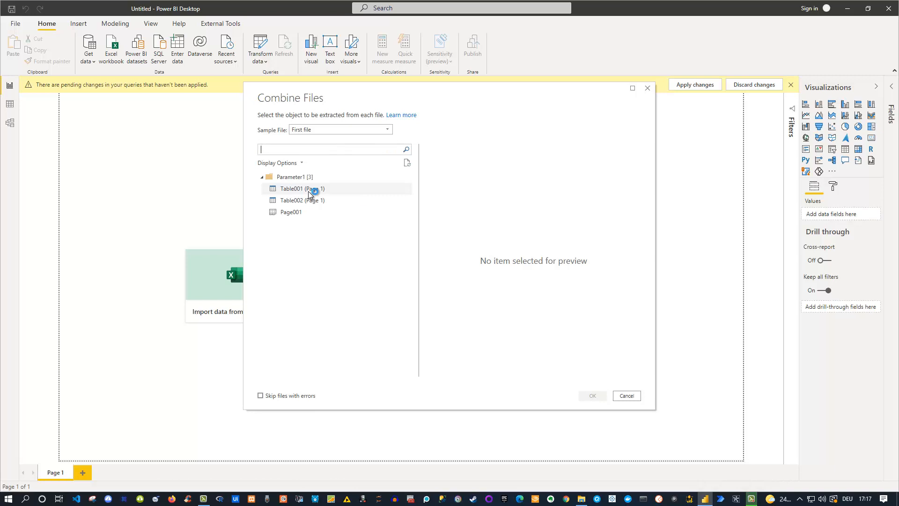
# Step: Preview Table001, then pick Table002 (Page 1) as the object to combine and confirm
pyautogui.click(302, 188)
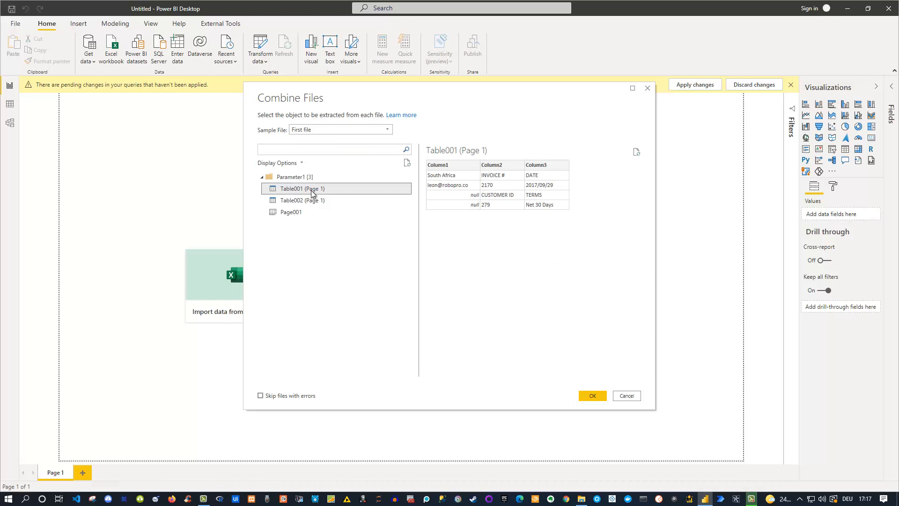
pyautogui.moveTo(473, 201)
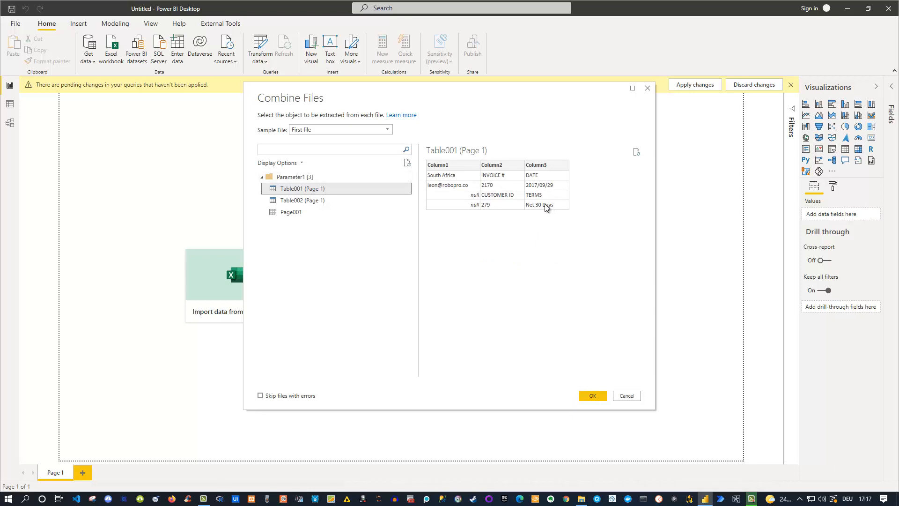
pyautogui.moveTo(301, 200)
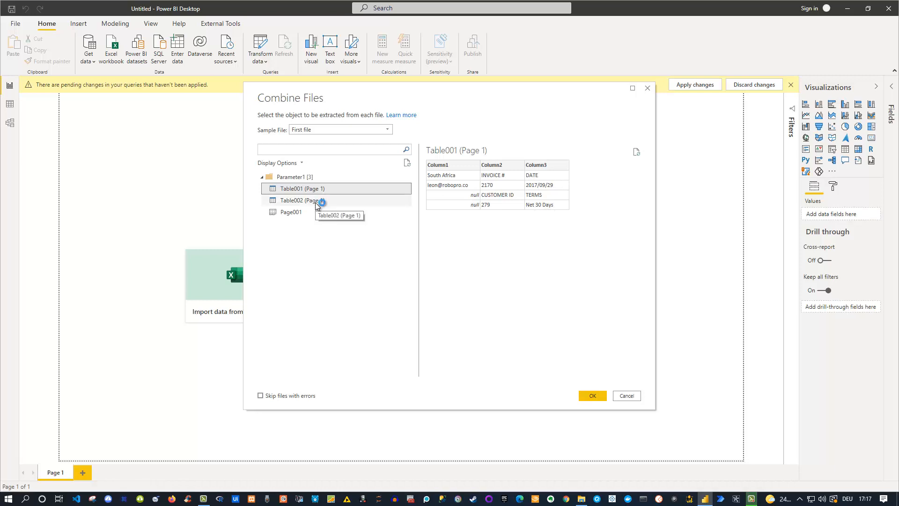
pyautogui.click(302, 200)
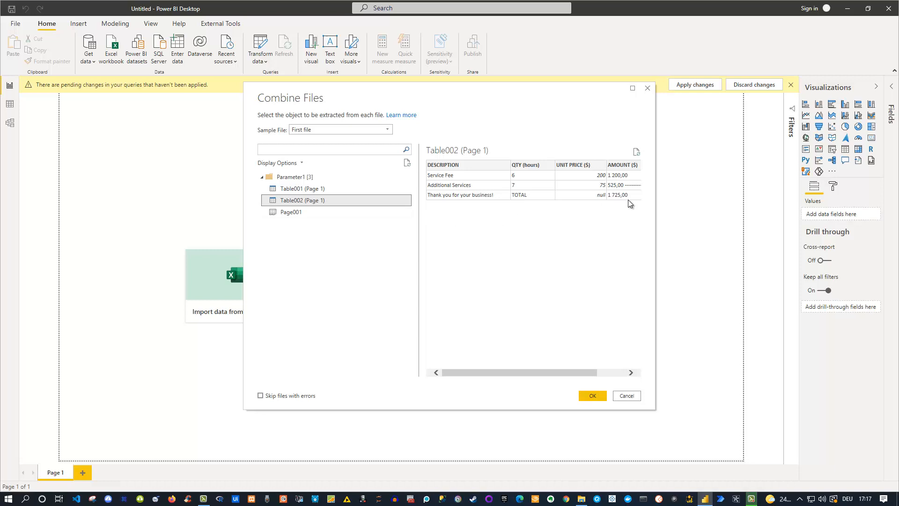
pyautogui.moveTo(620, 200)
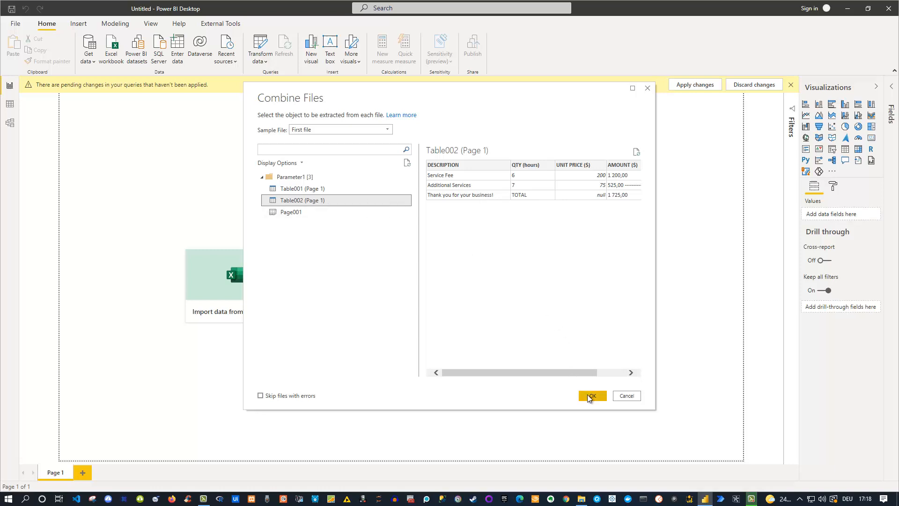
pyautogui.click(591, 396)
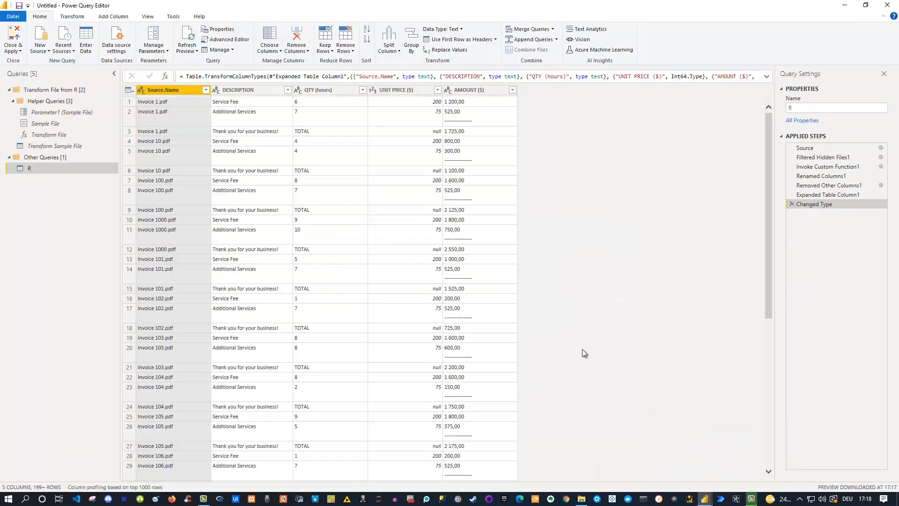
pyautogui.moveTo(552, 329)
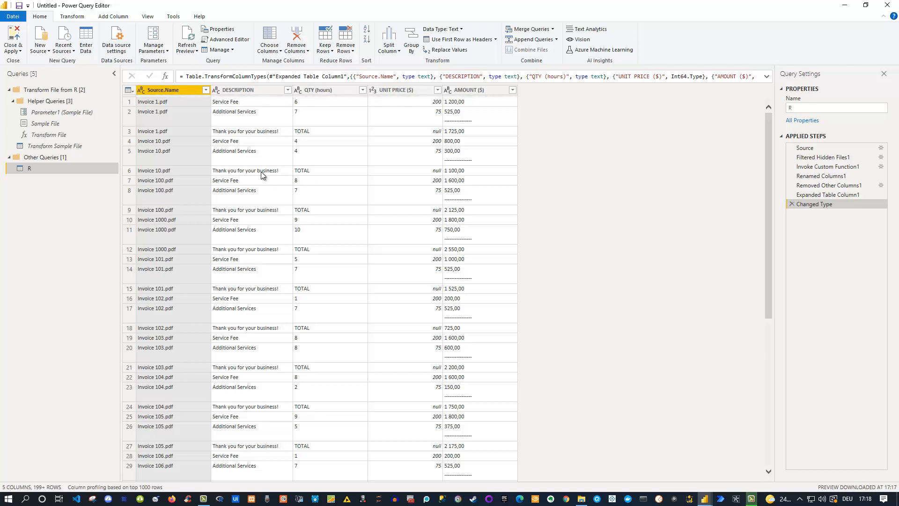
pyautogui.moveTo(302, 174)
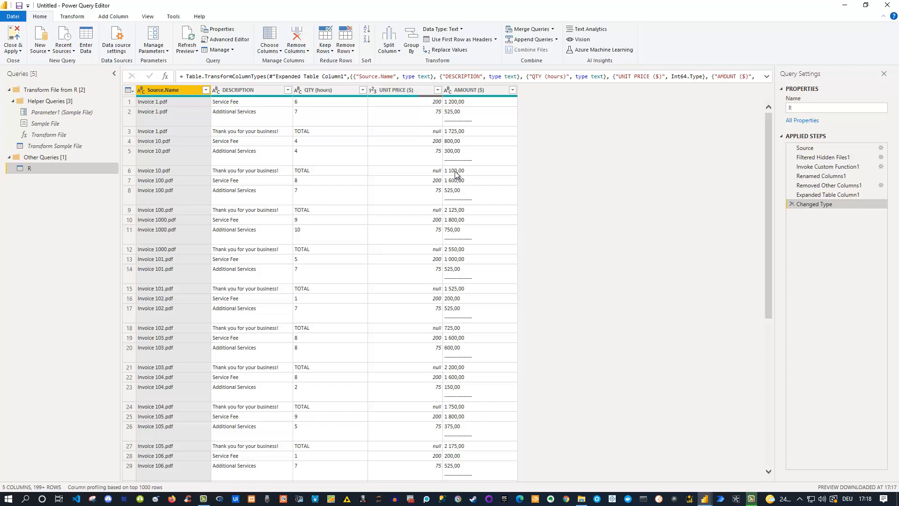
pyautogui.moveTo(391, 130)
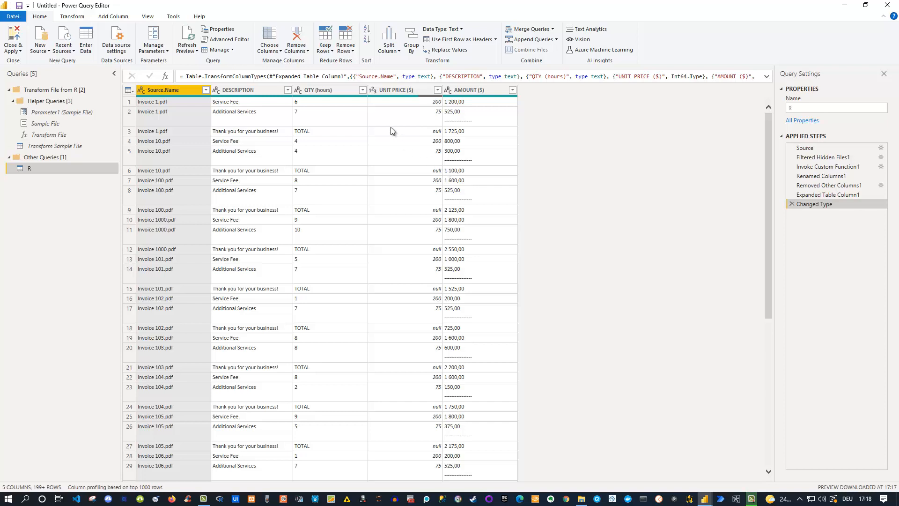
# Step: Filter QTY (hours) to TOTAL only, then select the DESCRIPTION column
pyautogui.click(362, 90)
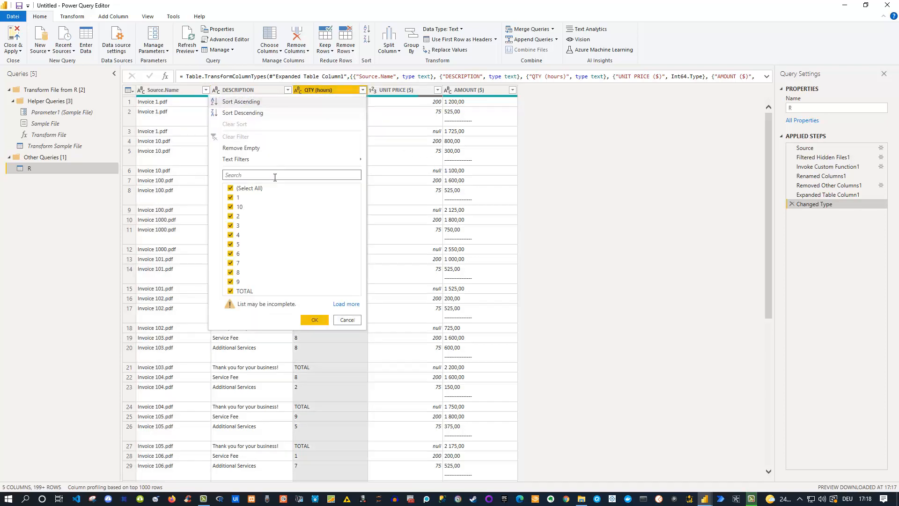
pyautogui.click(231, 189)
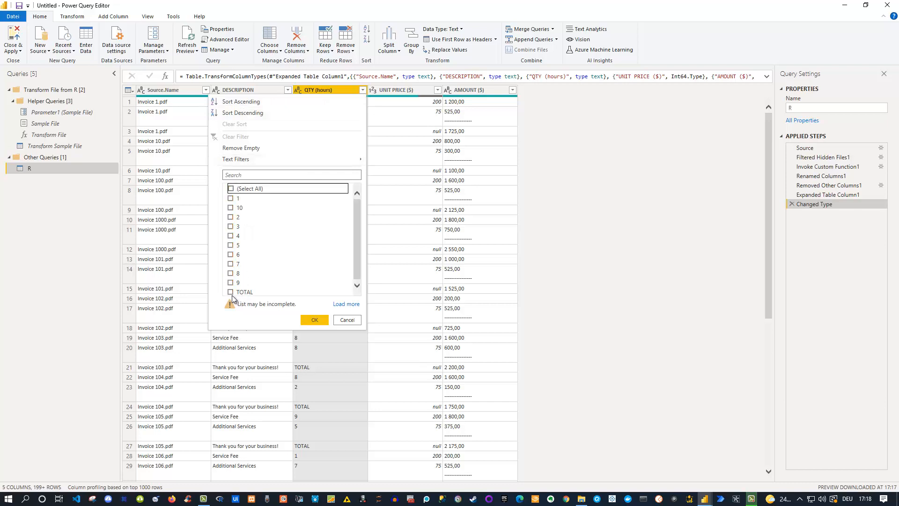
pyautogui.click(230, 291)
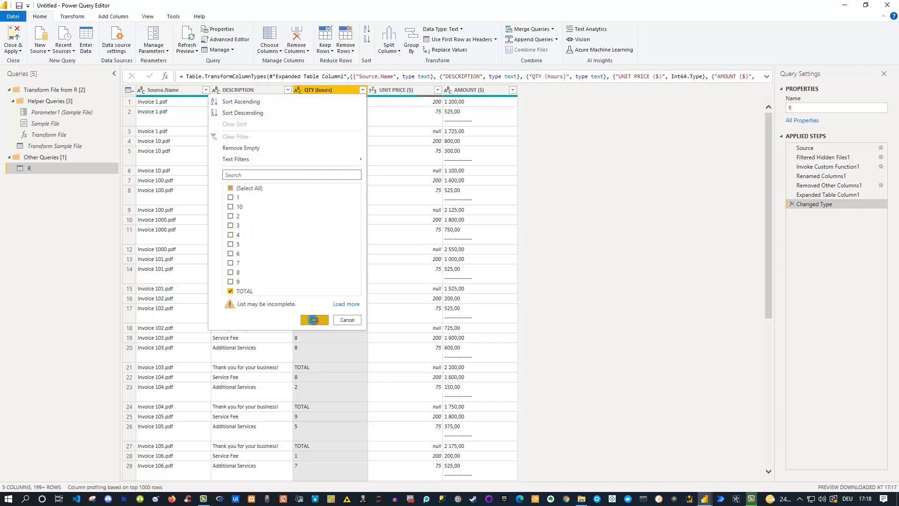
pyautogui.click(313, 320)
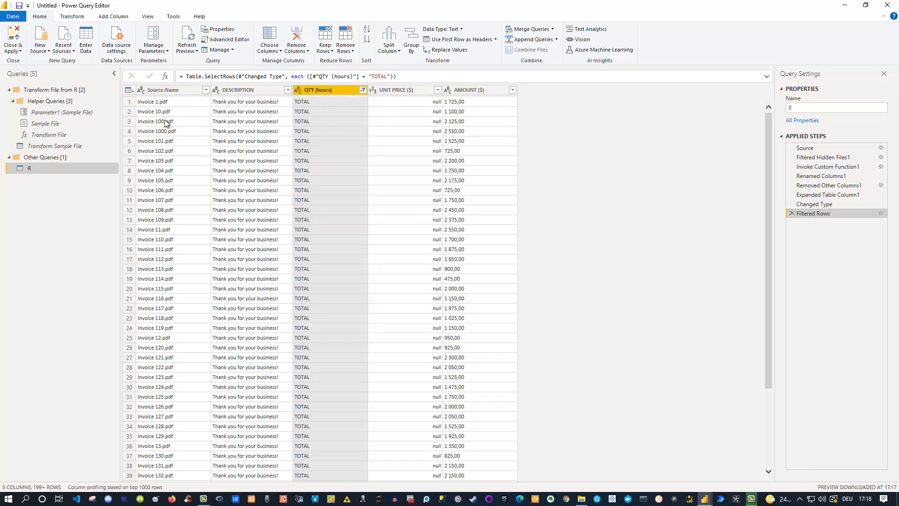
pyautogui.moveTo(163, 112)
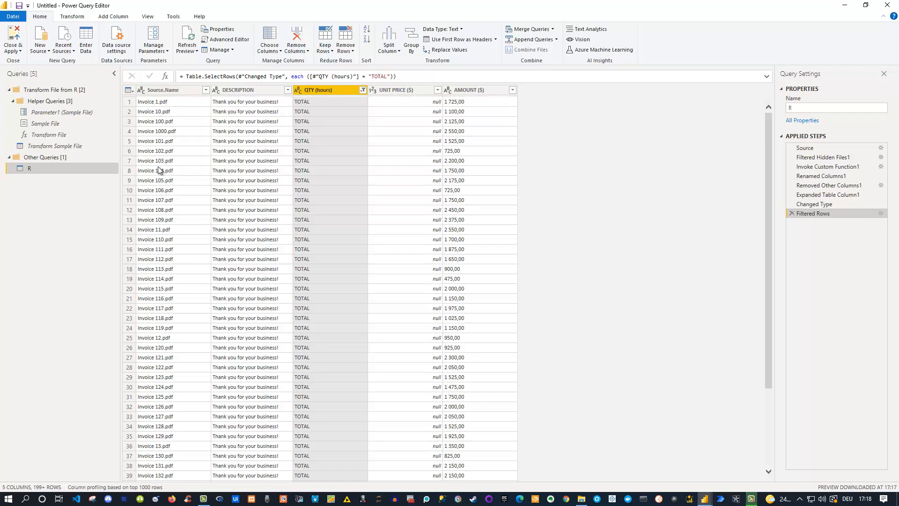
pyautogui.moveTo(163, 135)
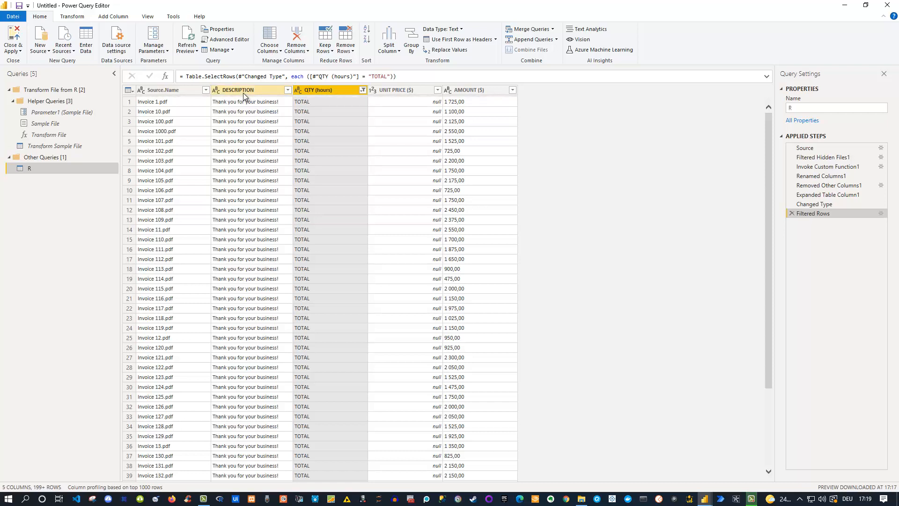
pyautogui.click(239, 89)
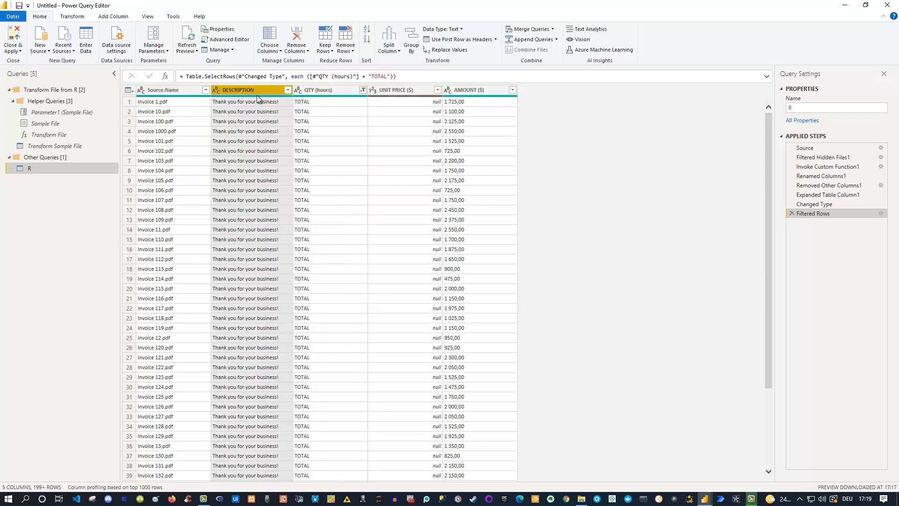
# Step: Select DESCRIPTION and UNIT PRICE ($) together and remove both columns
pyautogui.click(395, 90)
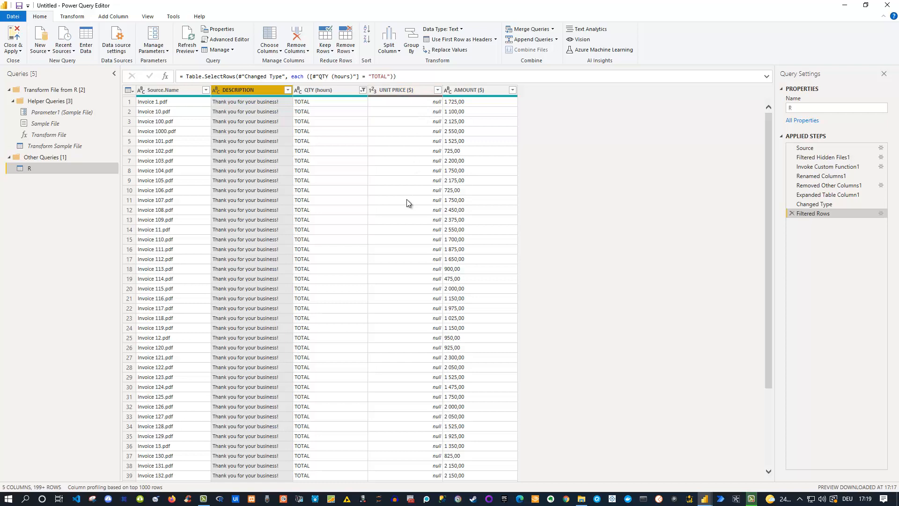
pyautogui.click(400, 89)
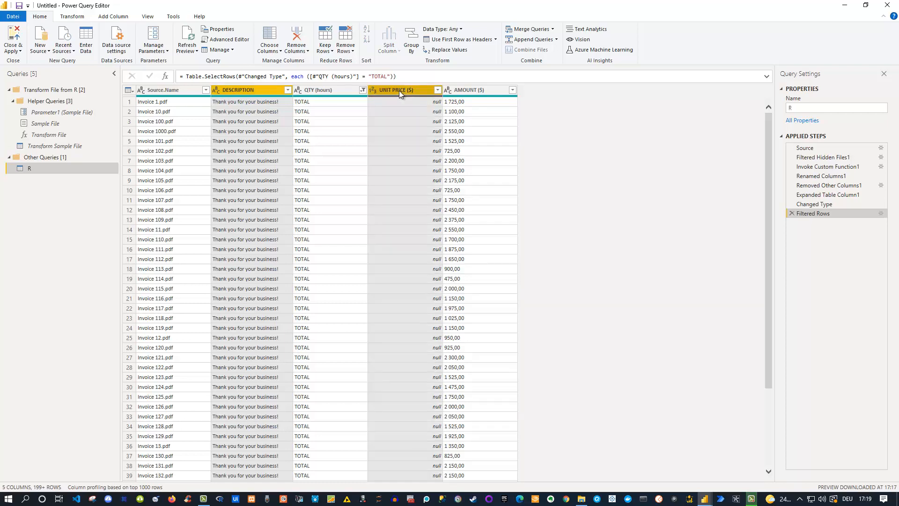
pyautogui.rightClick(401, 90)
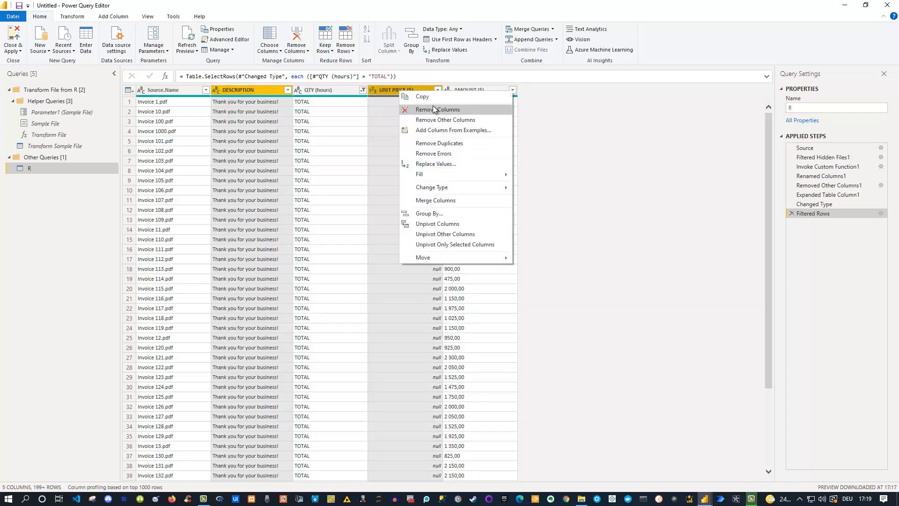
pyautogui.click(437, 109)
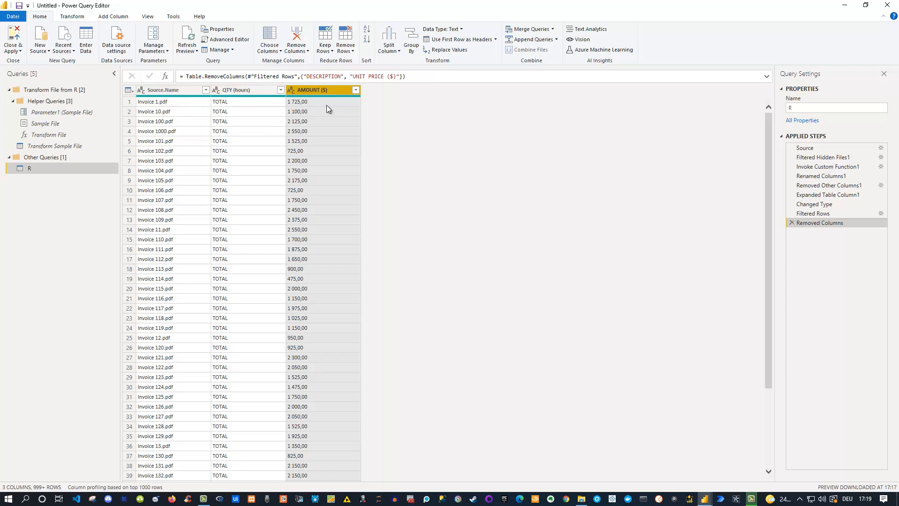
pyautogui.moveTo(316, 109)
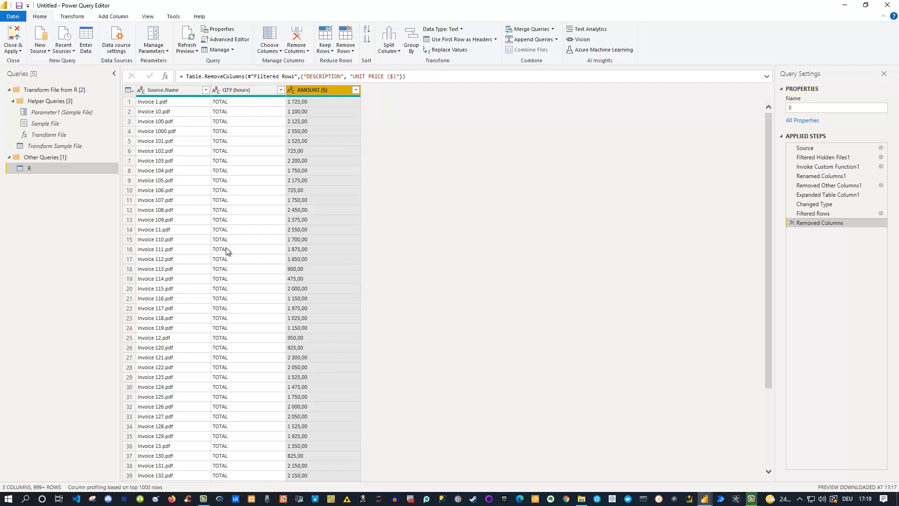
pyautogui.moveTo(292, 189)
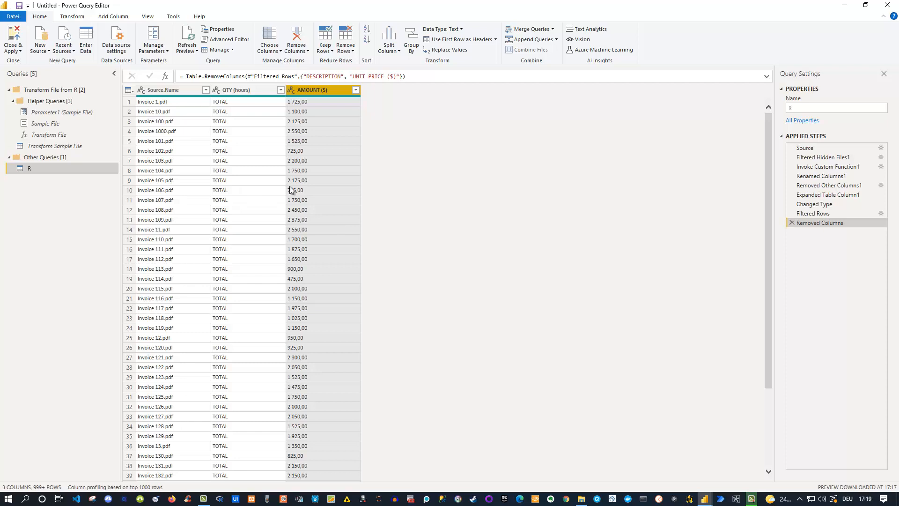
pyautogui.moveTo(297, 136)
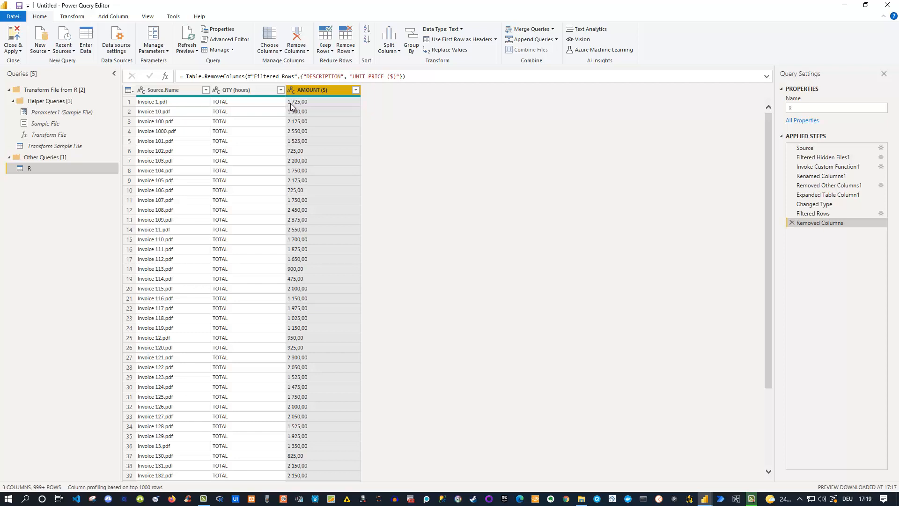
pyautogui.moveTo(296, 109)
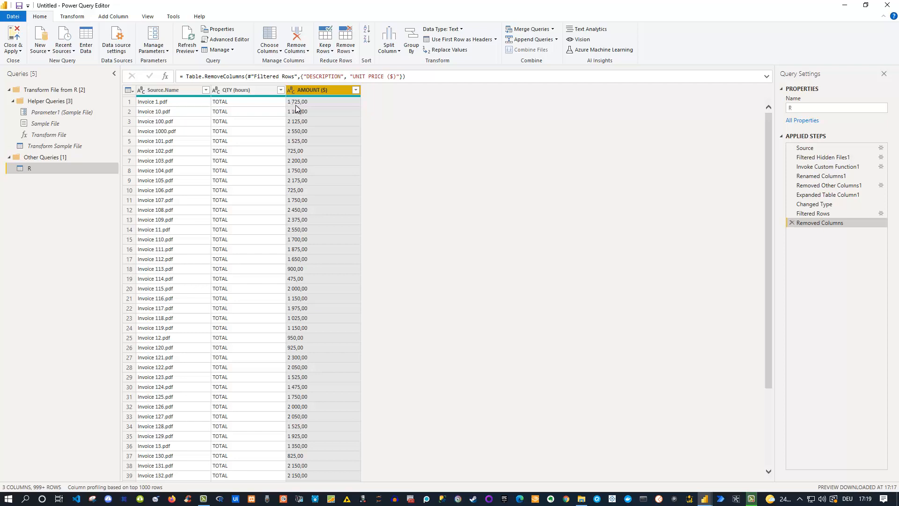
pyautogui.moveTo(301, 110)
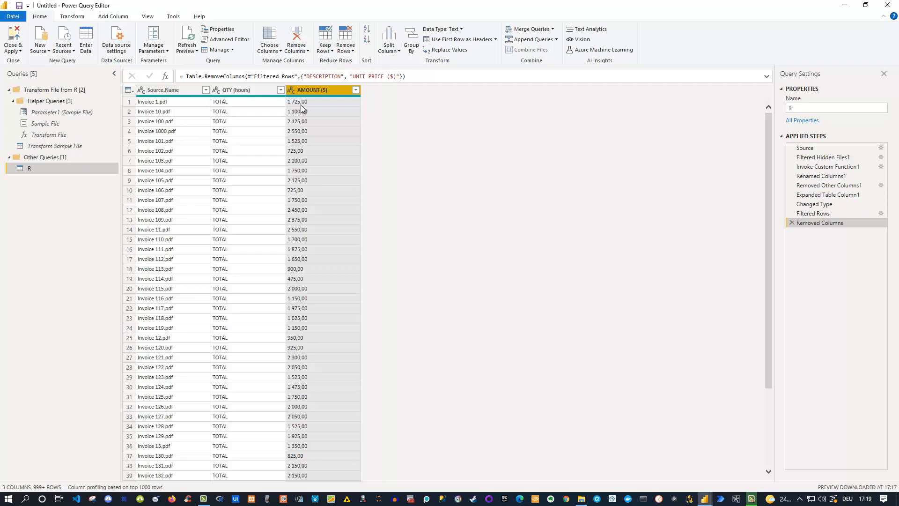
# Step: Choose Decimal Number from the AMOUNT ($) header's data type menu
pyautogui.click(292, 89)
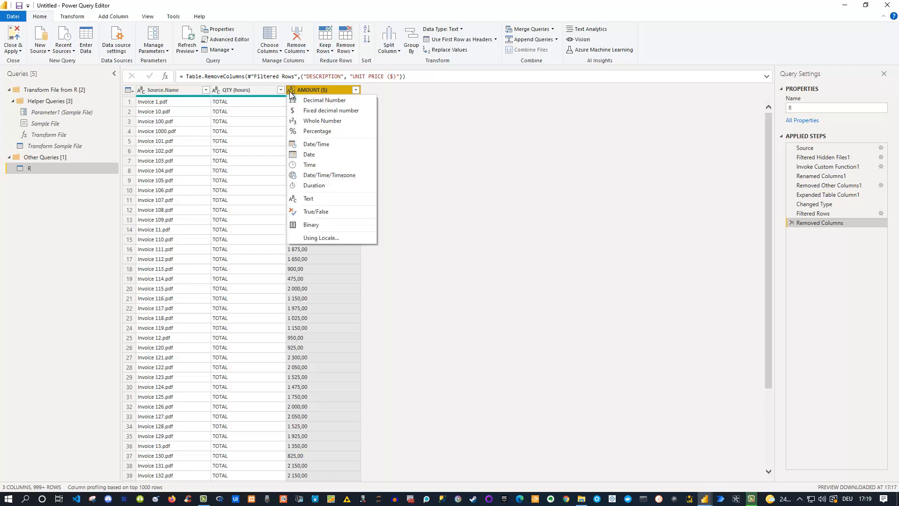
pyautogui.moveTo(324, 100)
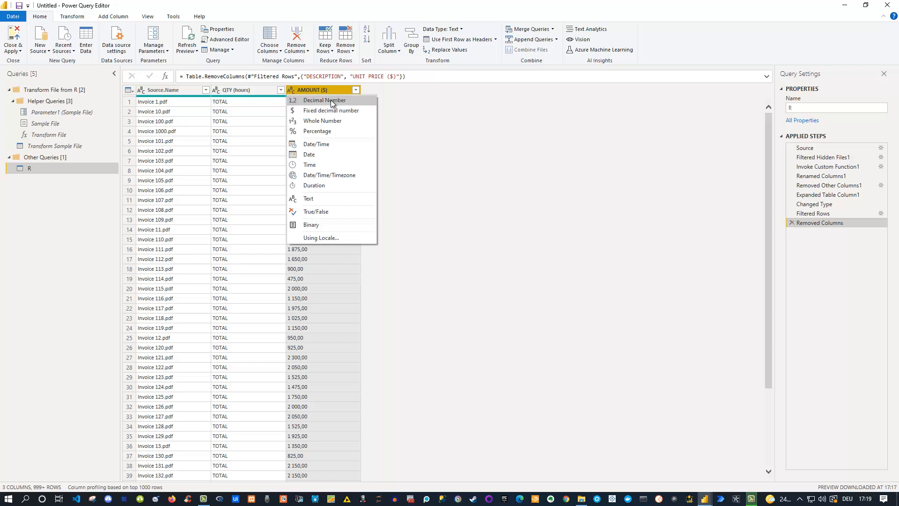
pyautogui.click(323, 100)
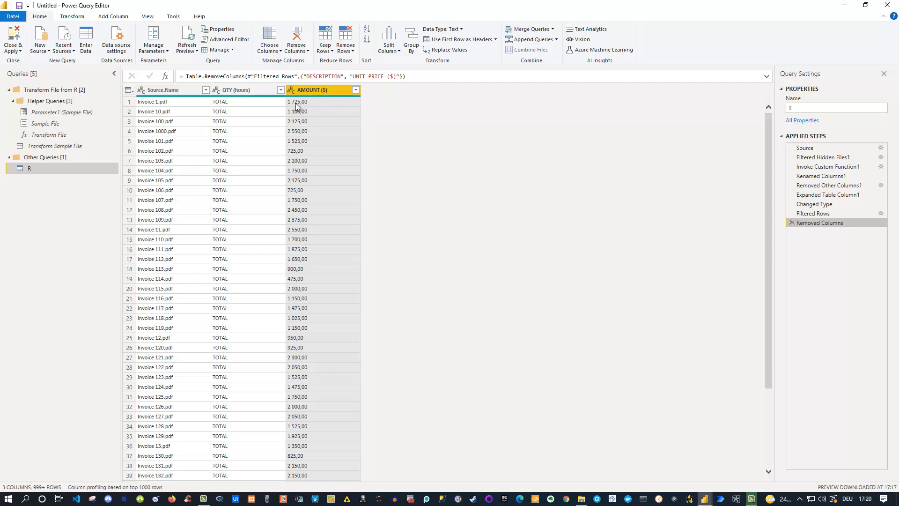
pyautogui.moveTo(294, 109)
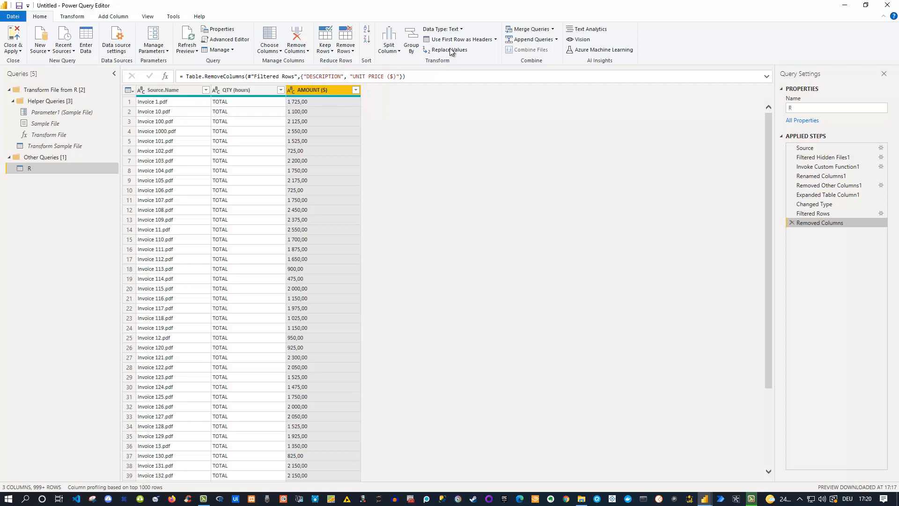
# Step: Replace spaces with nothing in AMOUNT ($), then compare against the Removed Columns step
pyautogui.click(449, 51)
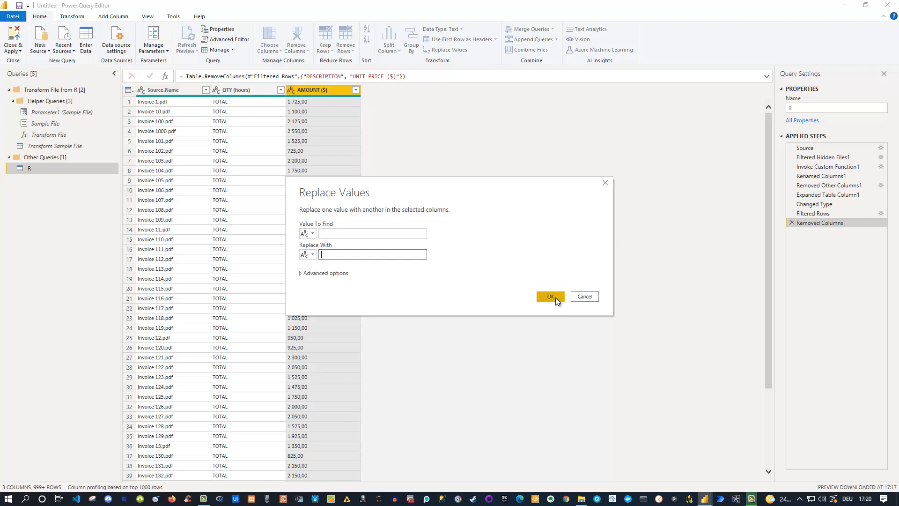
pyautogui.click(549, 297)
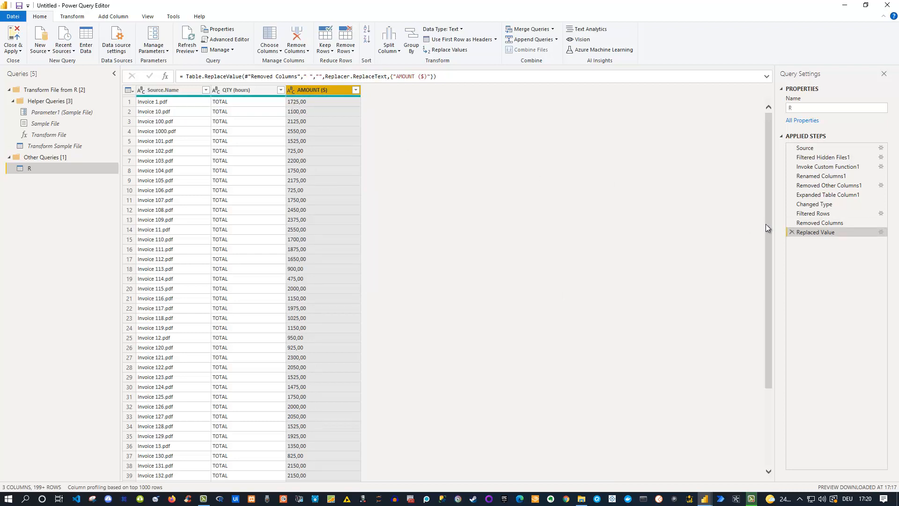
pyautogui.moveTo(820, 222)
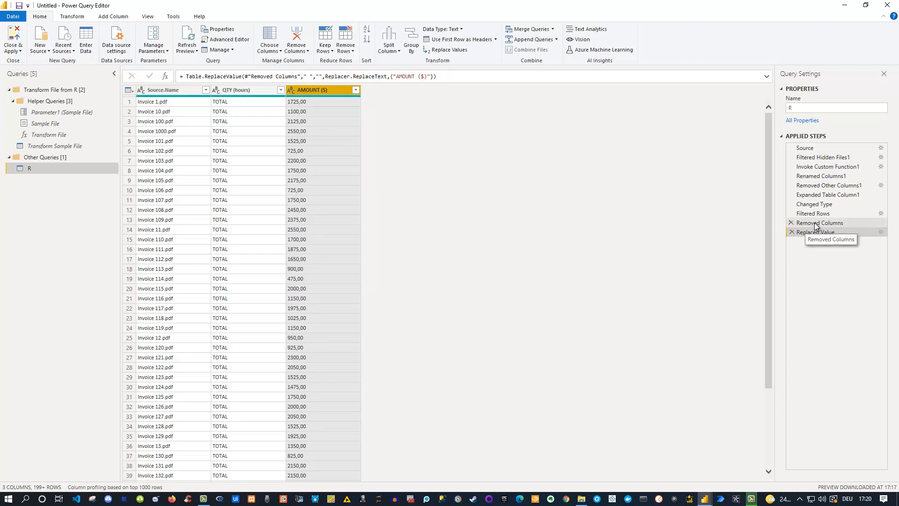
pyautogui.click(820, 223)
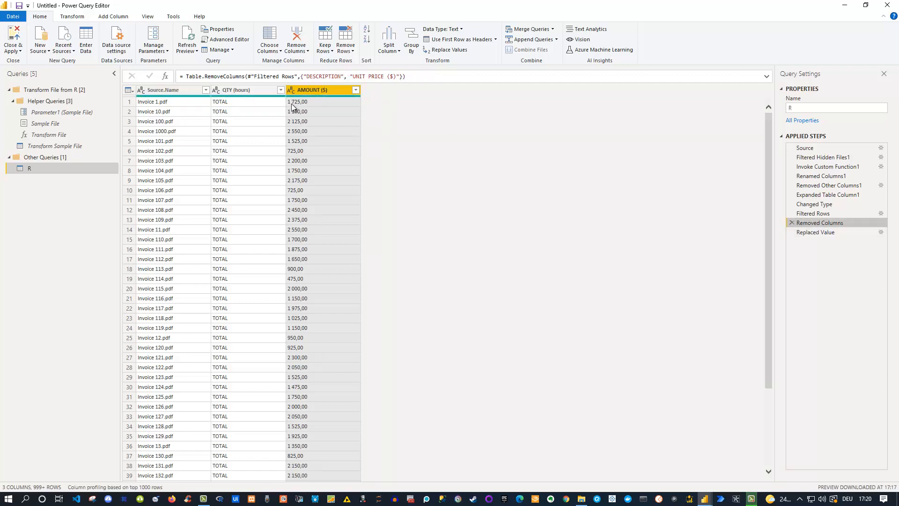
pyautogui.moveTo(814, 232)
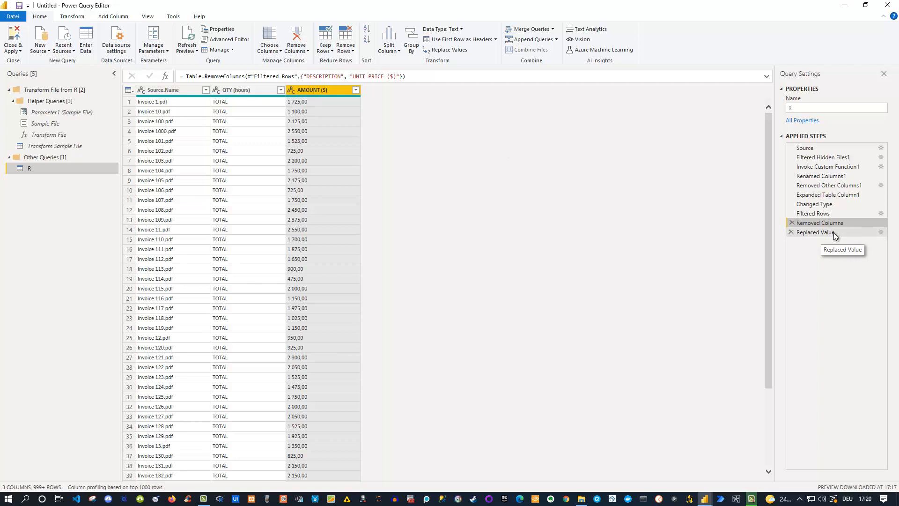
pyautogui.click(814, 232)
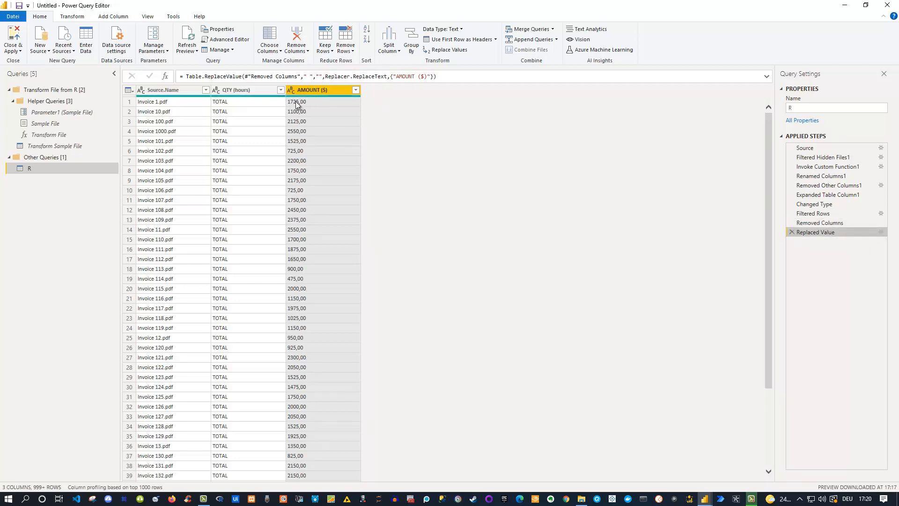
# Step: Change the AMOUNT ($) column's data type to Fixed decimal number
pyautogui.click(291, 90)
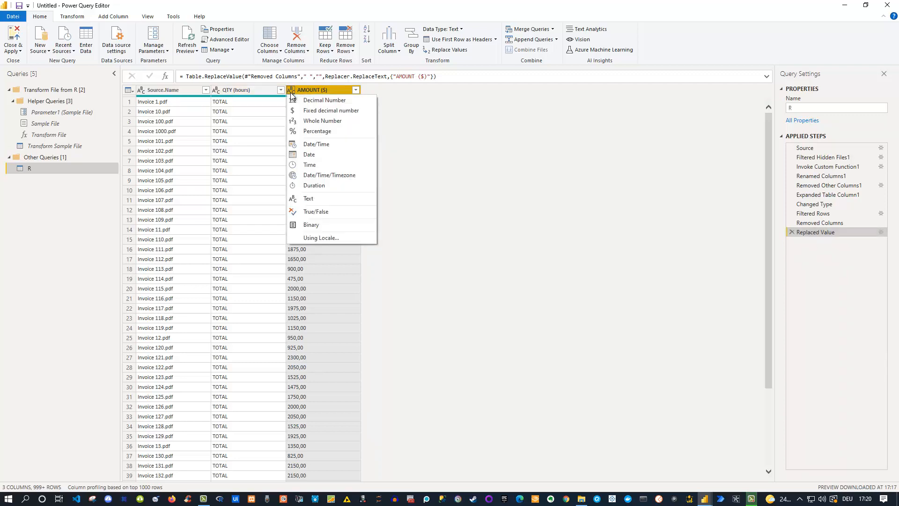
pyautogui.moveTo(324, 100)
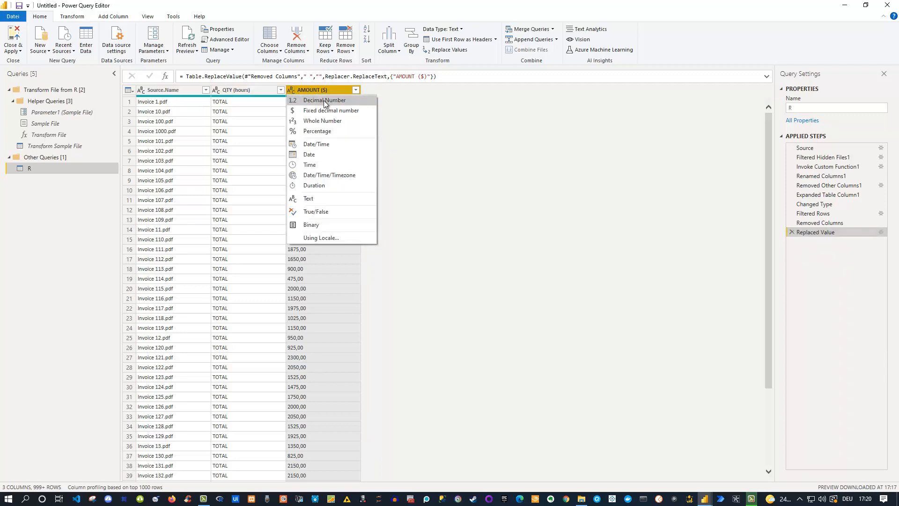
pyautogui.moveTo(331, 110)
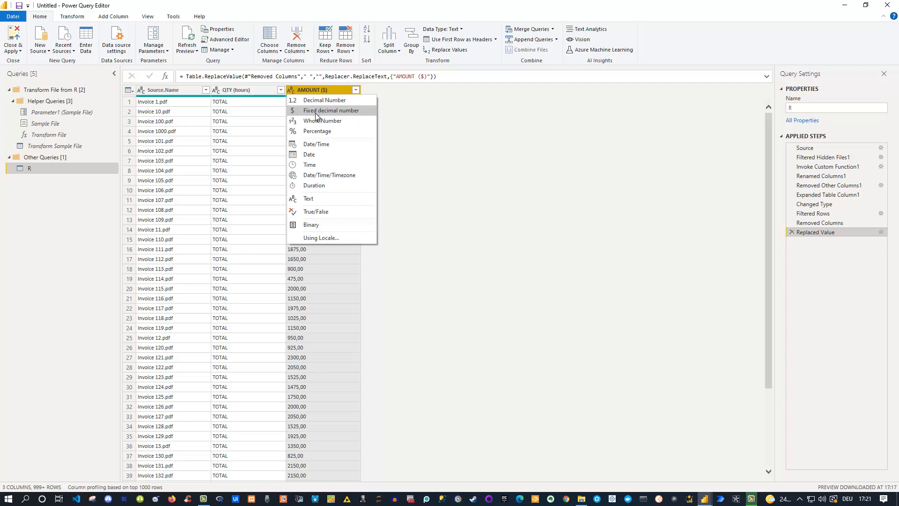
pyautogui.click(331, 110)
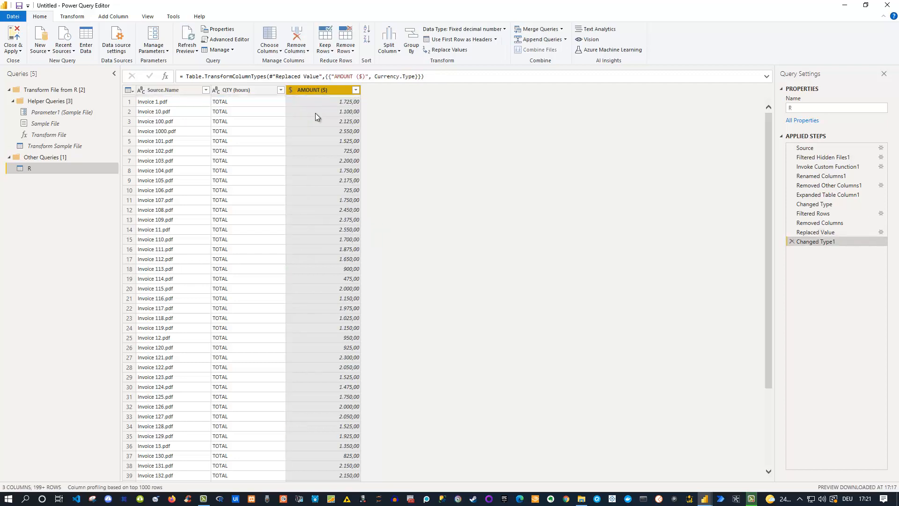
pyautogui.moveTo(348, 151)
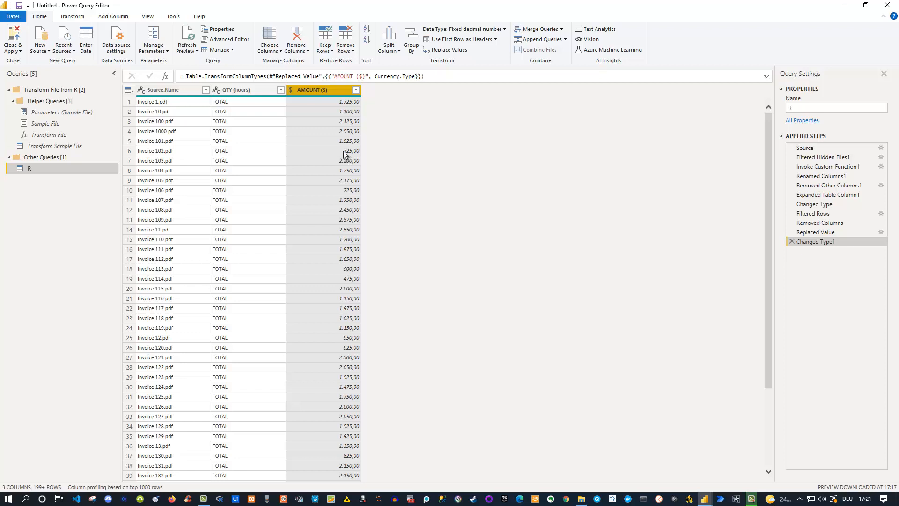
pyautogui.moveTo(354, 109)
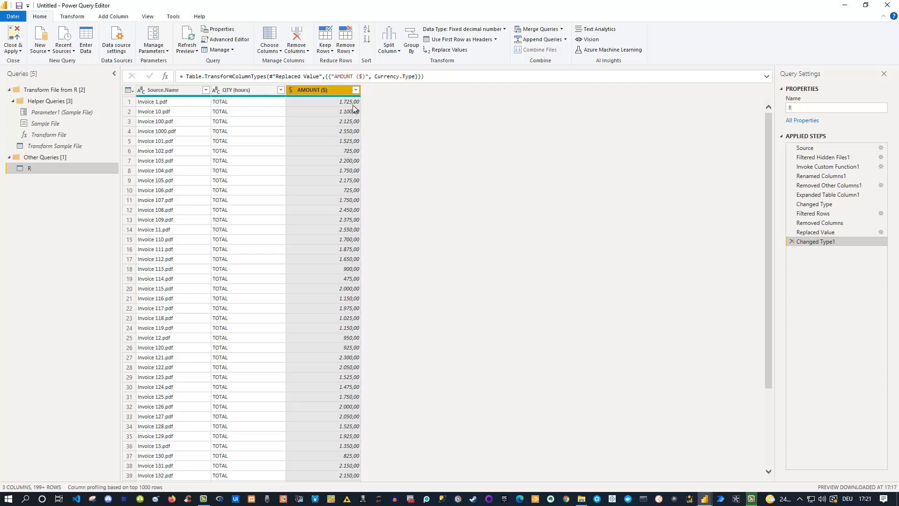
pyautogui.moveTo(354, 108)
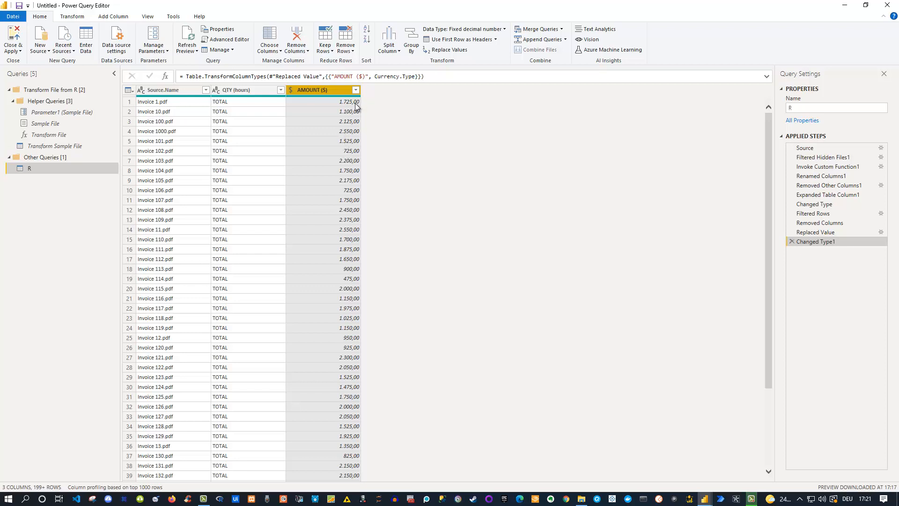
pyautogui.moveTo(353, 109)
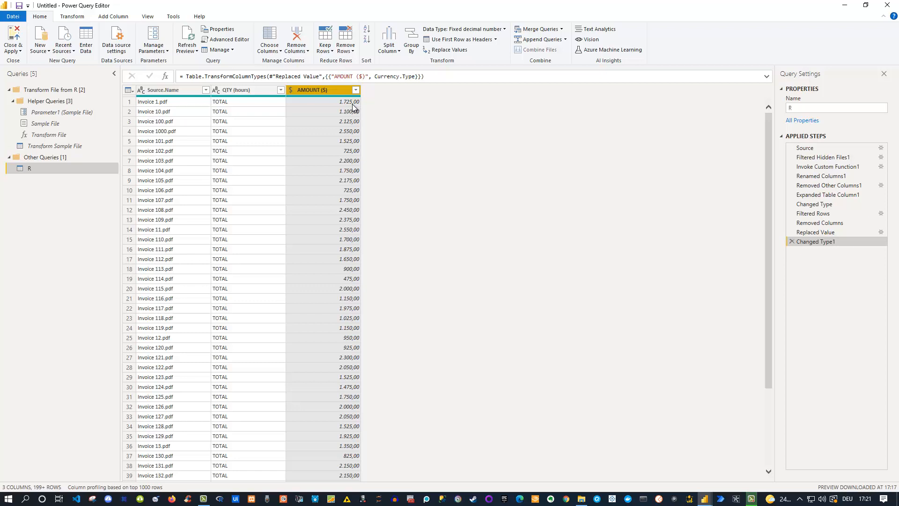
pyautogui.moveTo(340, 112)
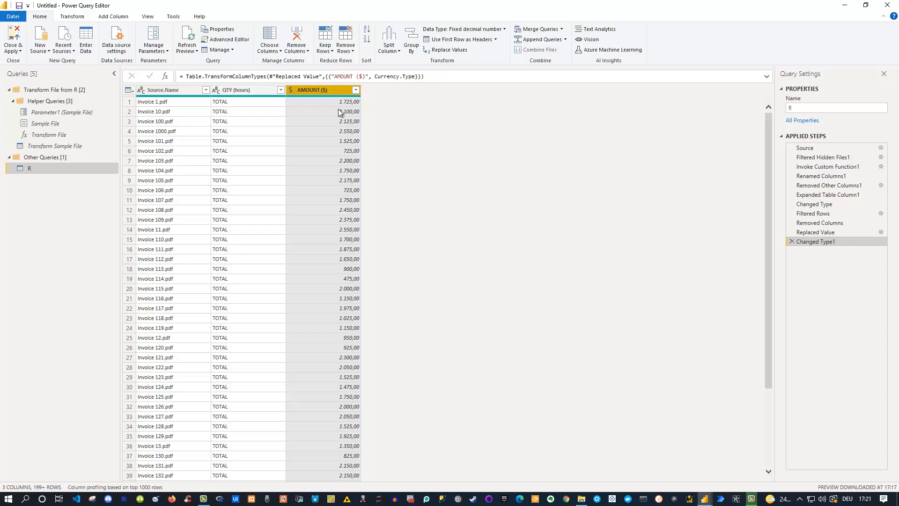
pyautogui.moveTo(158, 120)
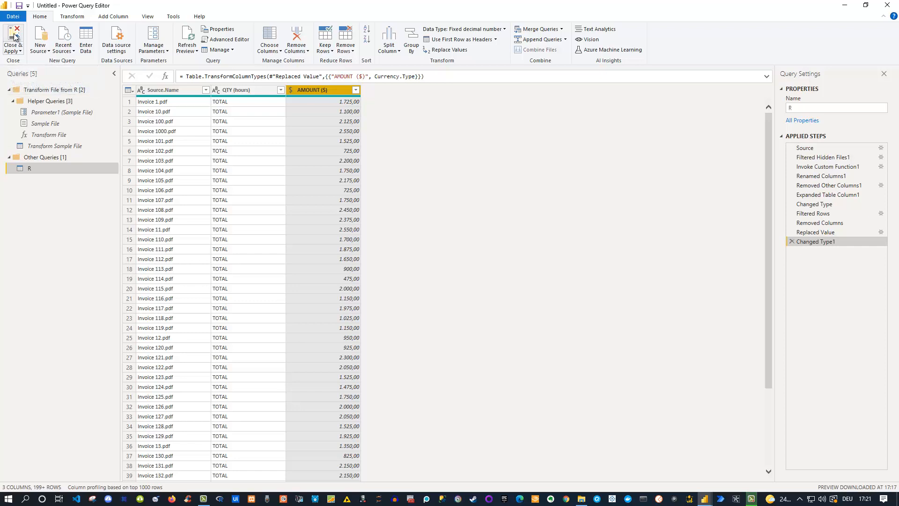
# Step: Close the Power Query Editor with Close & Apply, loading the R query
pyautogui.click(13, 40)
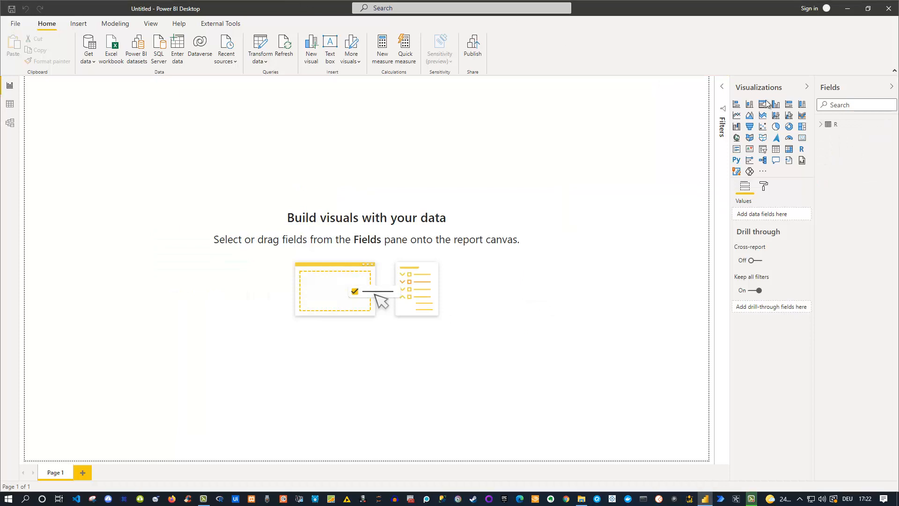
# Step: Add AMOUNT ($) from table R to the report as a Card visual
pyautogui.click(821, 123)
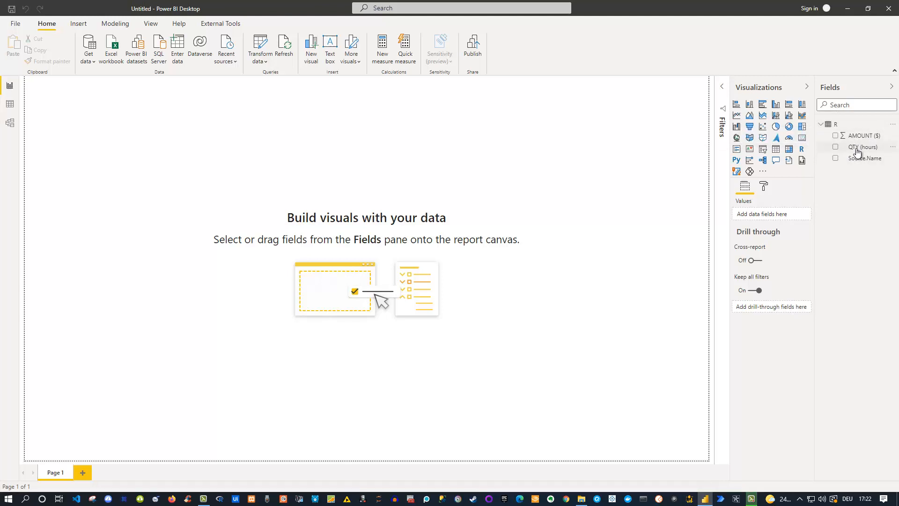
pyautogui.moveTo(838, 138)
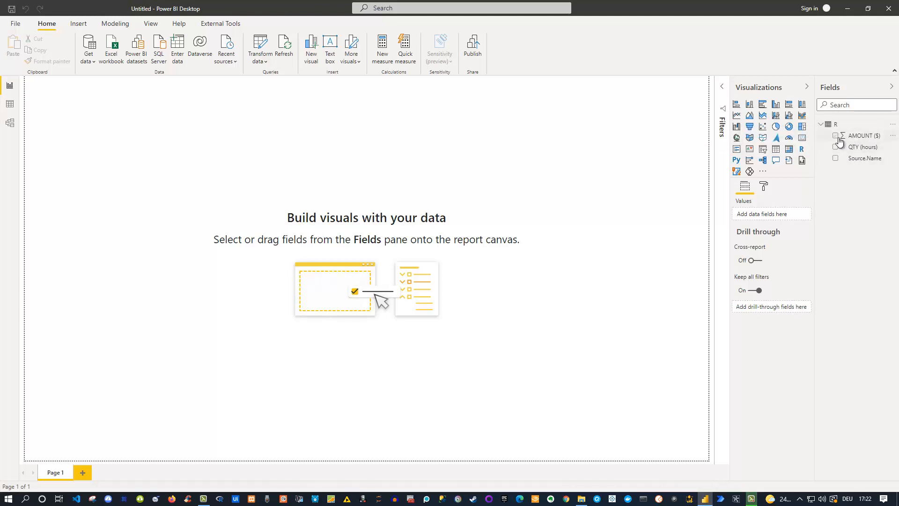
pyautogui.moveTo(861, 135)
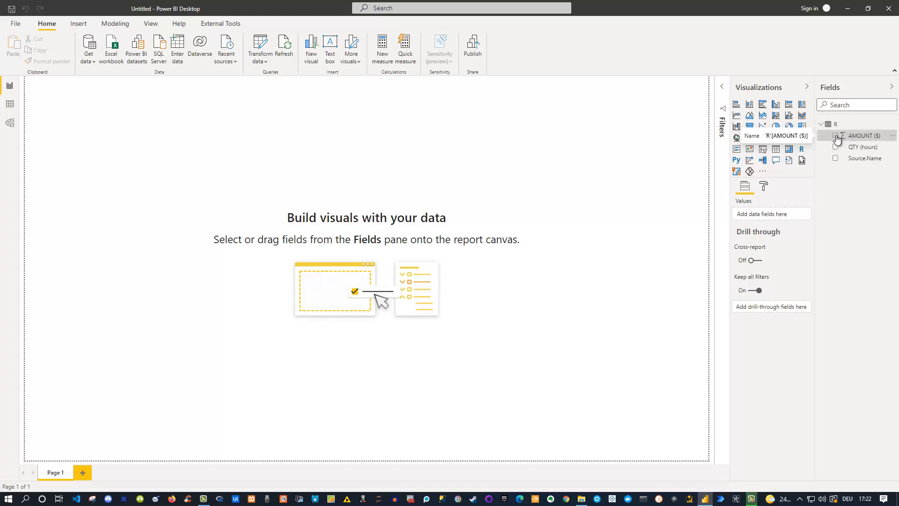
pyautogui.click(835, 135)
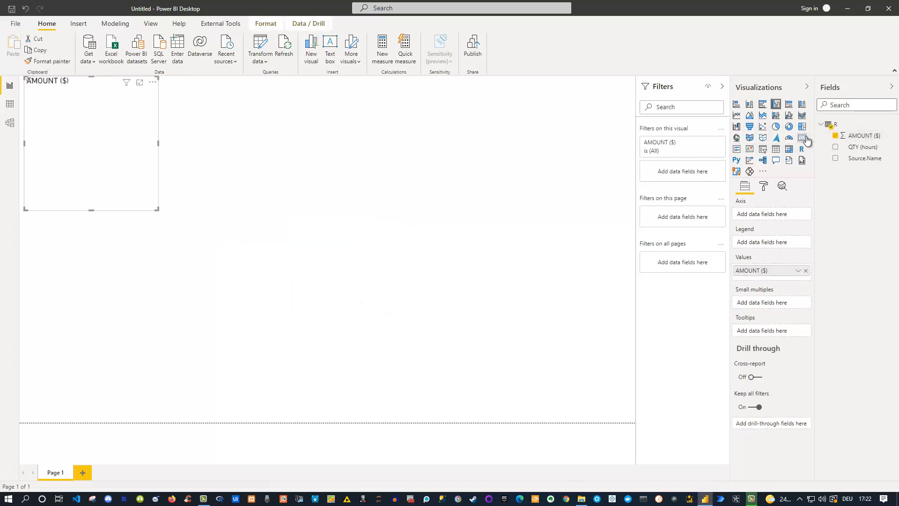
pyautogui.click(802, 137)
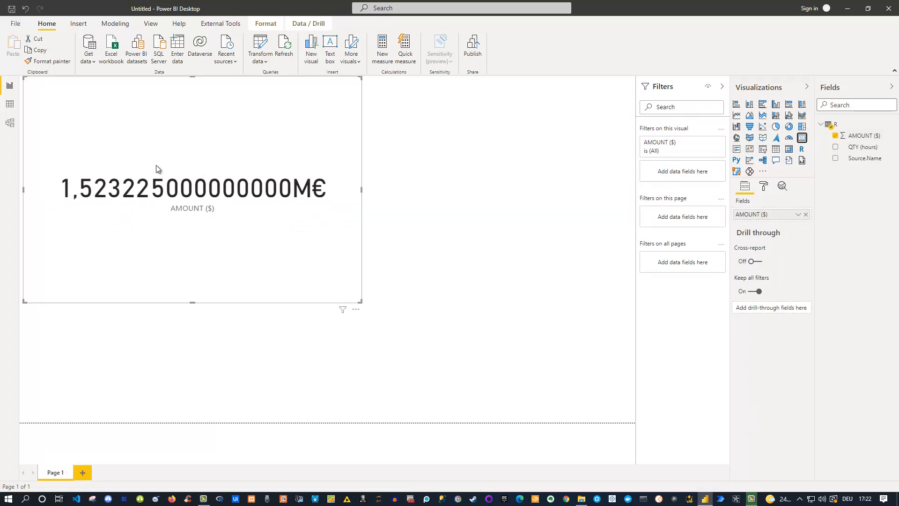
pyautogui.moveTo(172, 145)
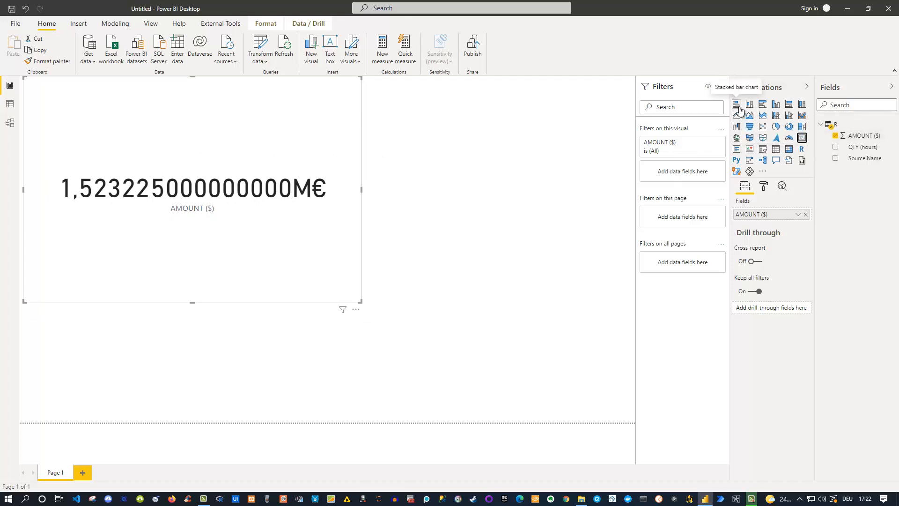
# Step: Give the AMOUNT ($) field a Currency format with 2 decimal places
pyautogui.click(860, 135)
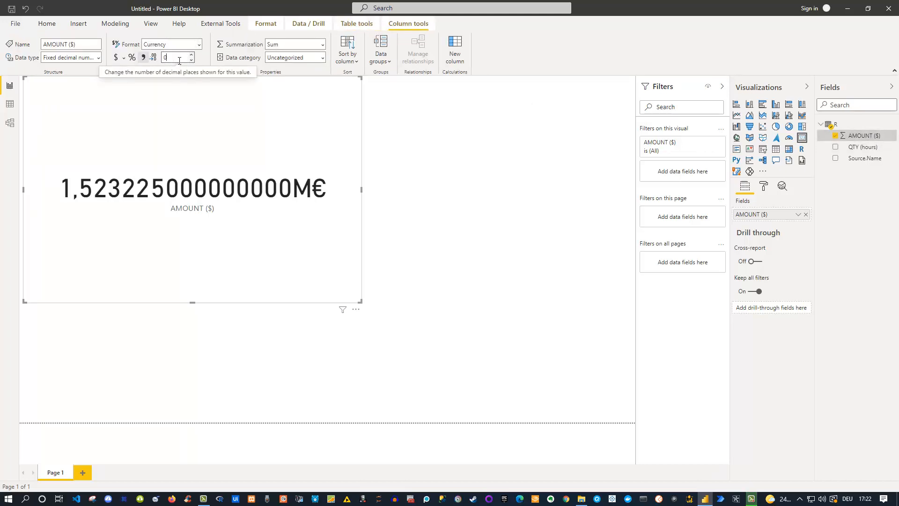
pyautogui.click(191, 54)
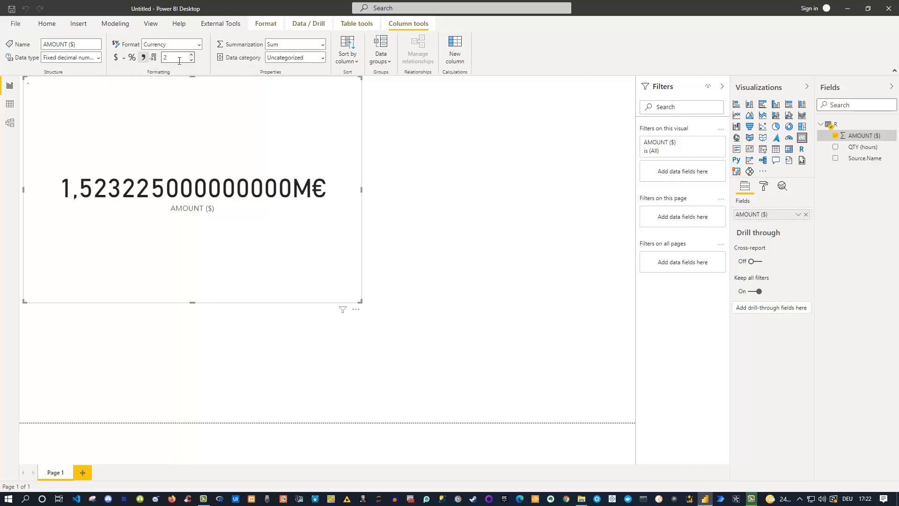